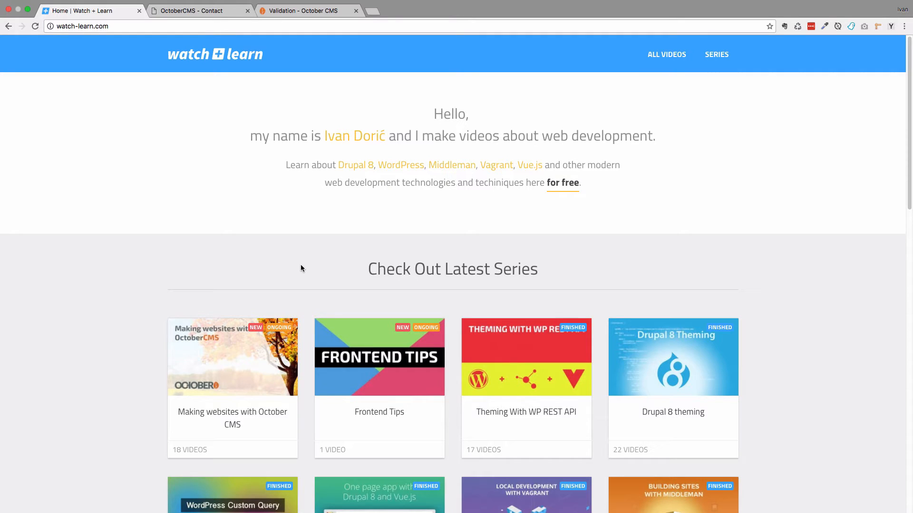
pyautogui.moveTo(215, 63)
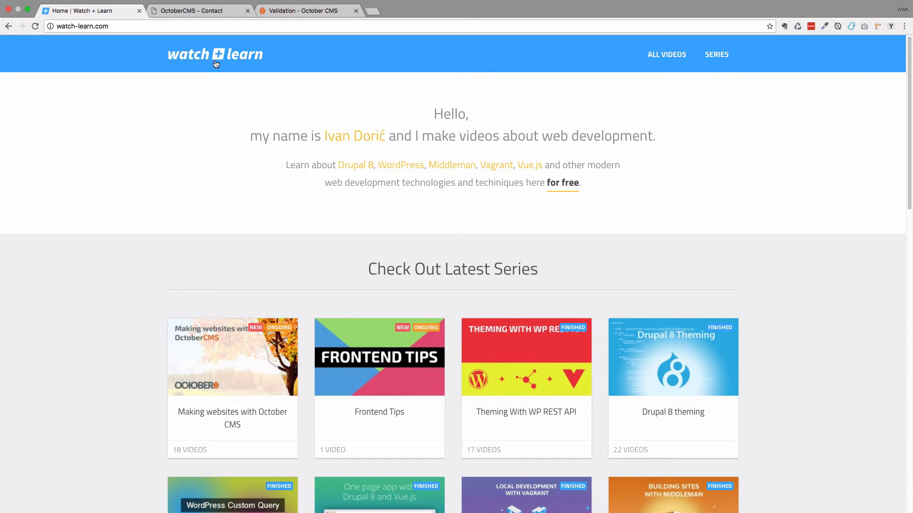
# Add 'use Validator;' and 'use Redirect;' after 'use Mail;' in ContactForm.php.
pyautogui.click(197, 11)
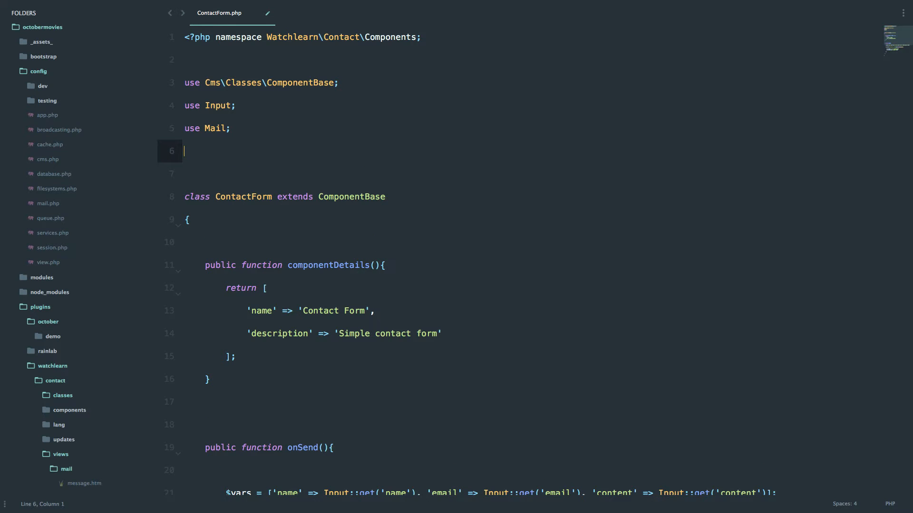
pyautogui.write('use Validator;')
pyautogui.click(341, 174)
pyautogui.write('use Redirect;')
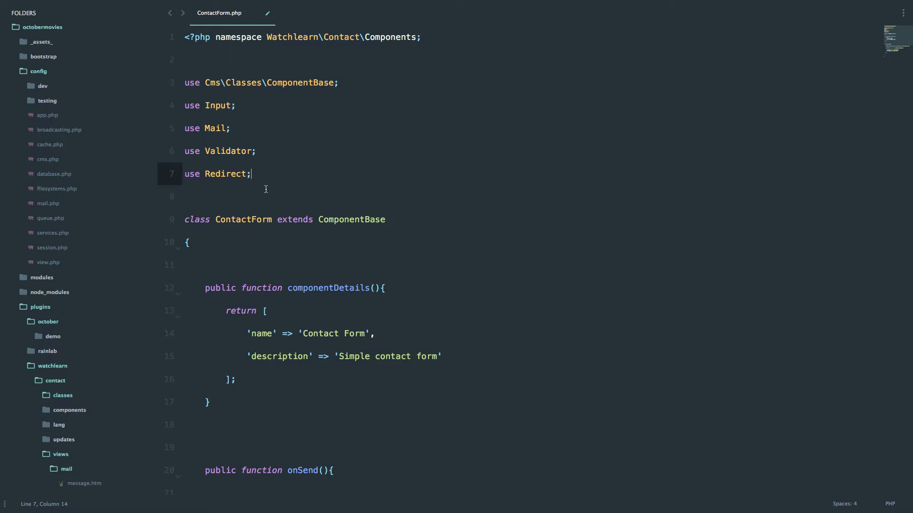
pyautogui.scroll(-3)
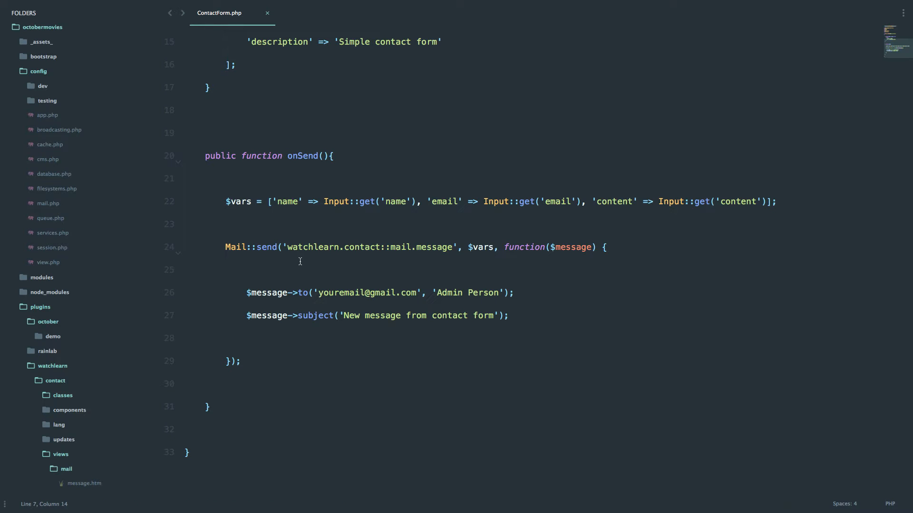
pyautogui.click(305, 11)
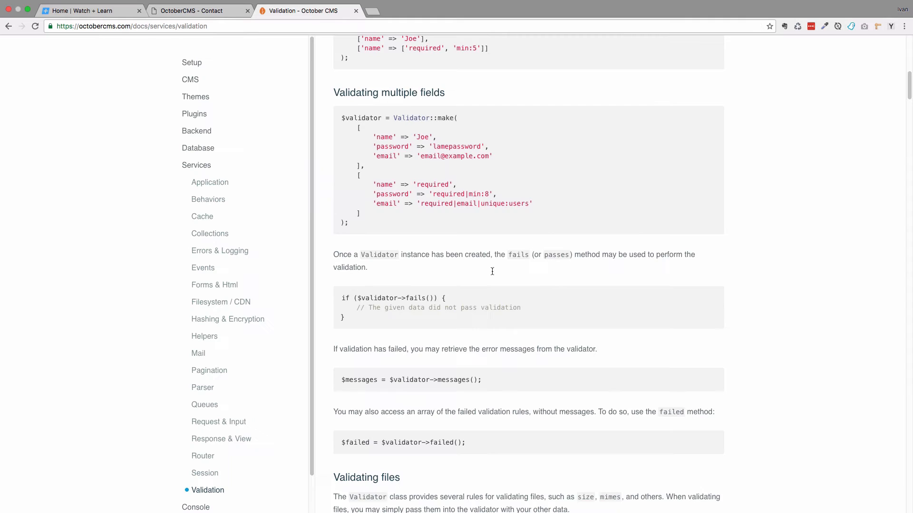
# Select the Validator::make example under 'Validating multiple fields' in the docs.
pyautogui.scroll(3)
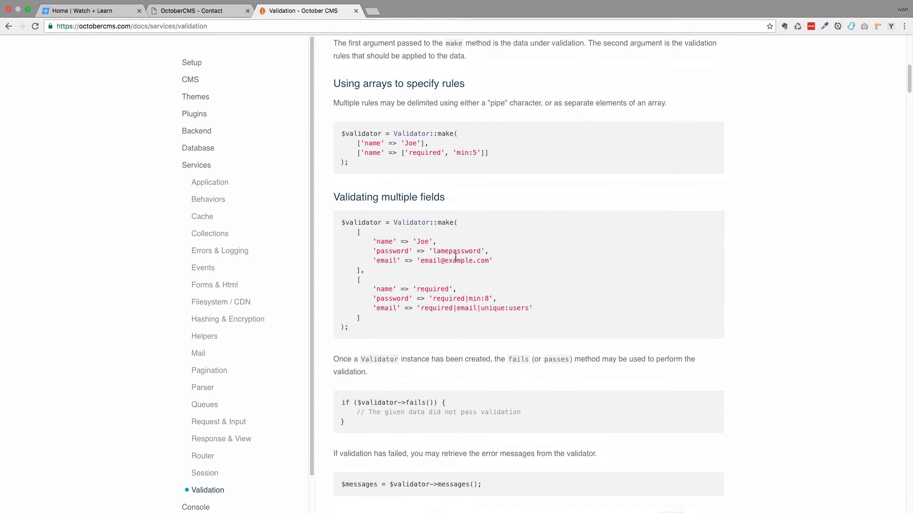
pyautogui.moveTo(391, 249)
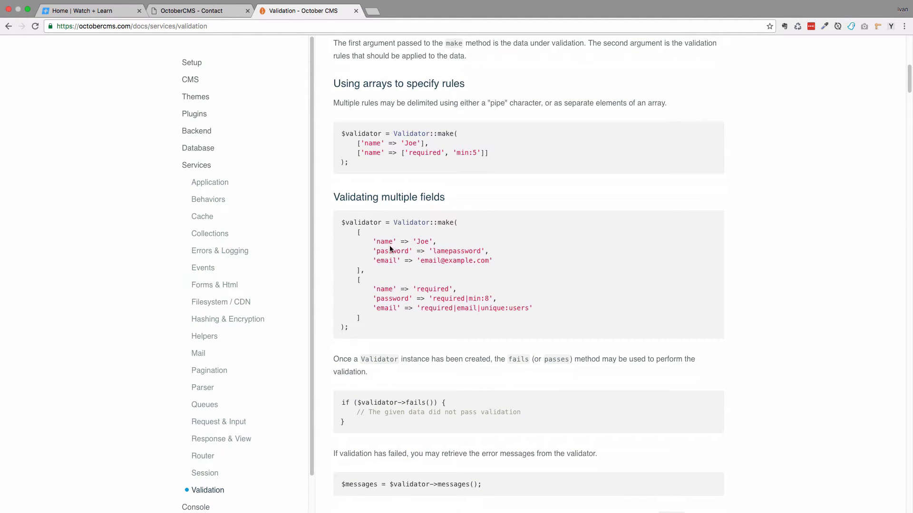
pyautogui.moveTo(359, 232); pyautogui.dragTo(364, 270)
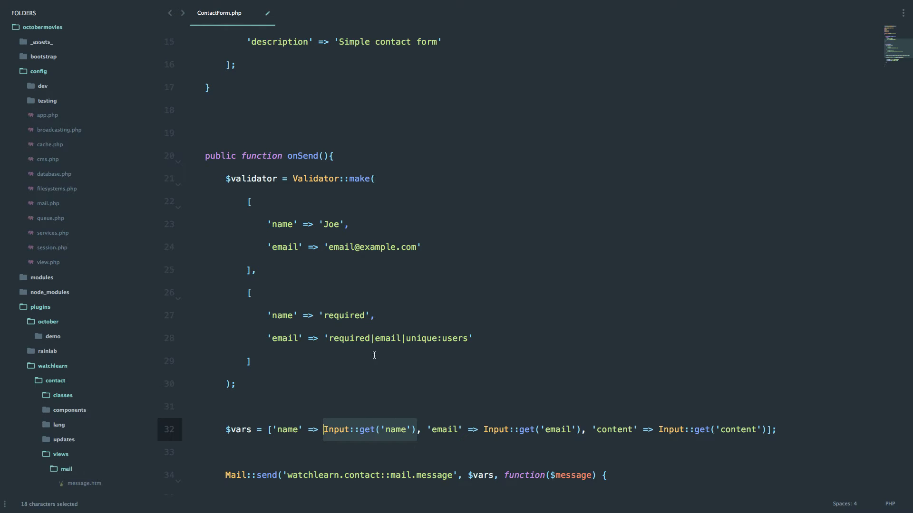
# Swap the sample name and email values for Input::get('name') and Input::get('email').
pyautogui.press('ctrl+c')
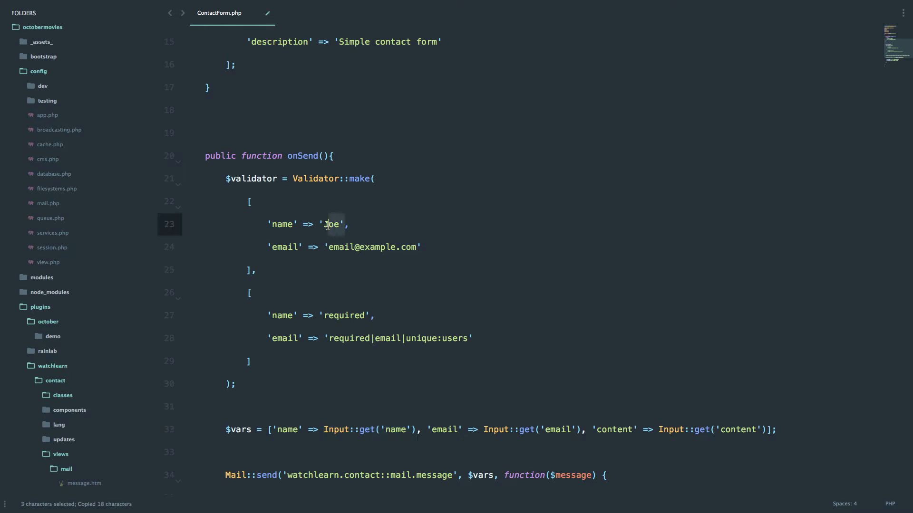
pyautogui.write("Input::get('name')")
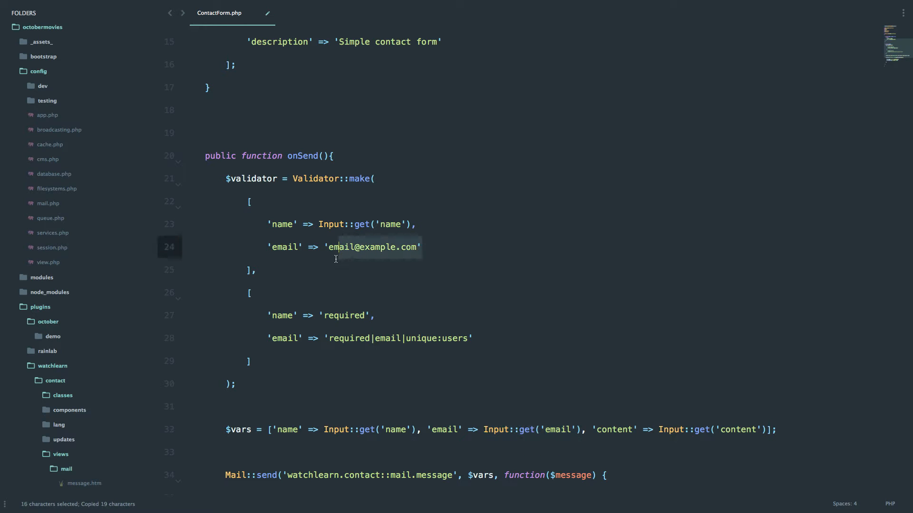
pyautogui.write("Input::get('email')")
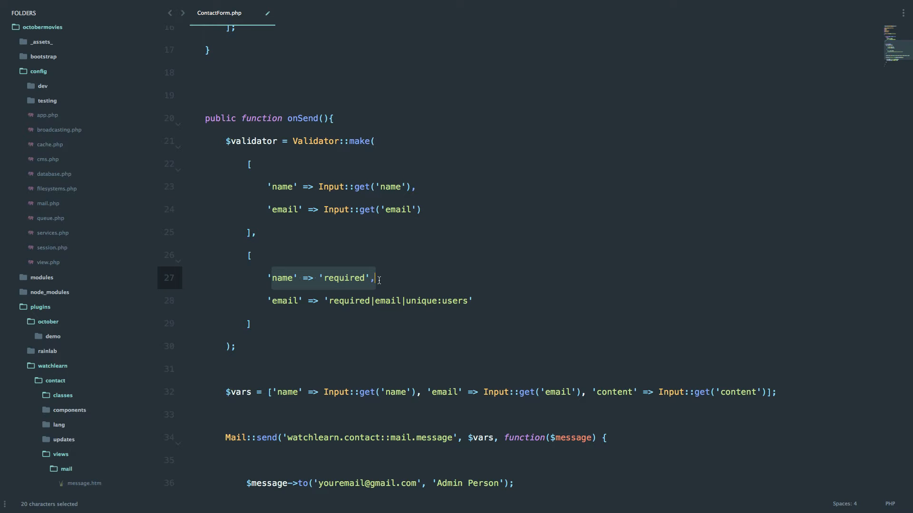
# Delete '|unique:users' from the email rule, leaving 'required|email'.
pyautogui.click(402, 301)
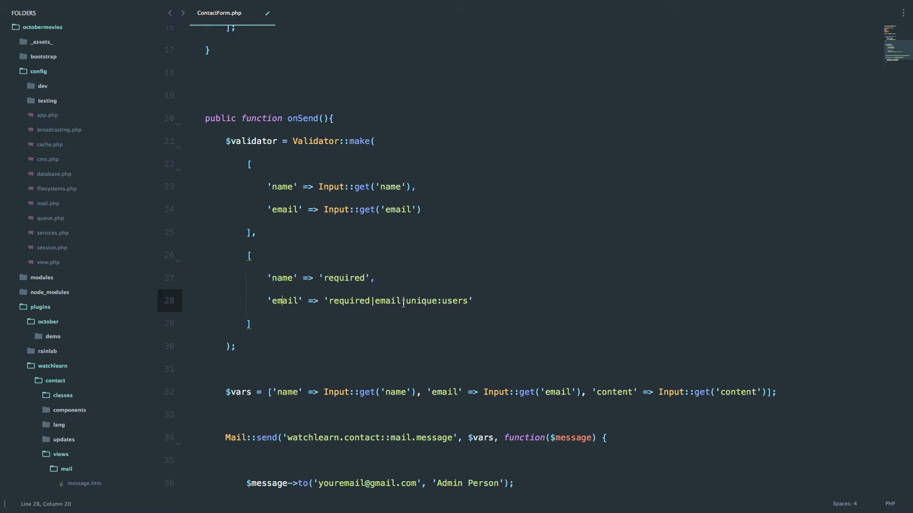
pyautogui.moveTo(402, 301); pyautogui.dragTo(467, 301)
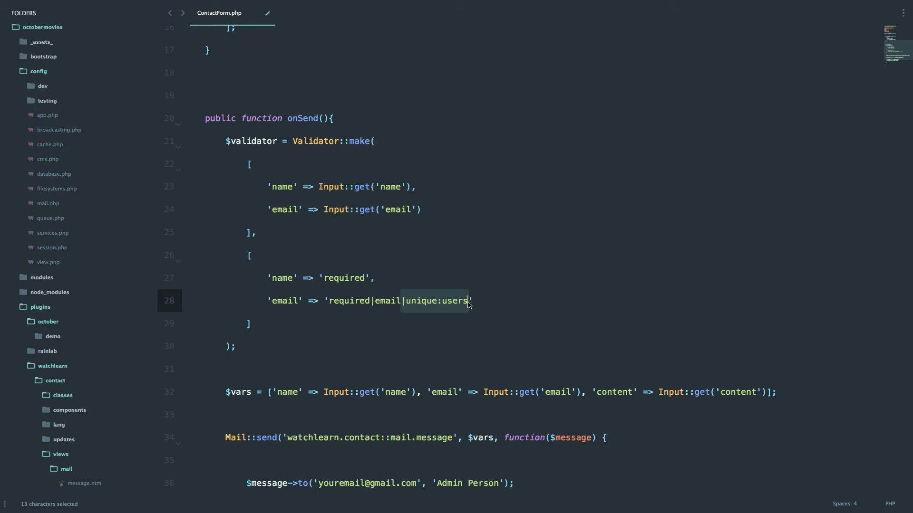
pyautogui.press('Delete')
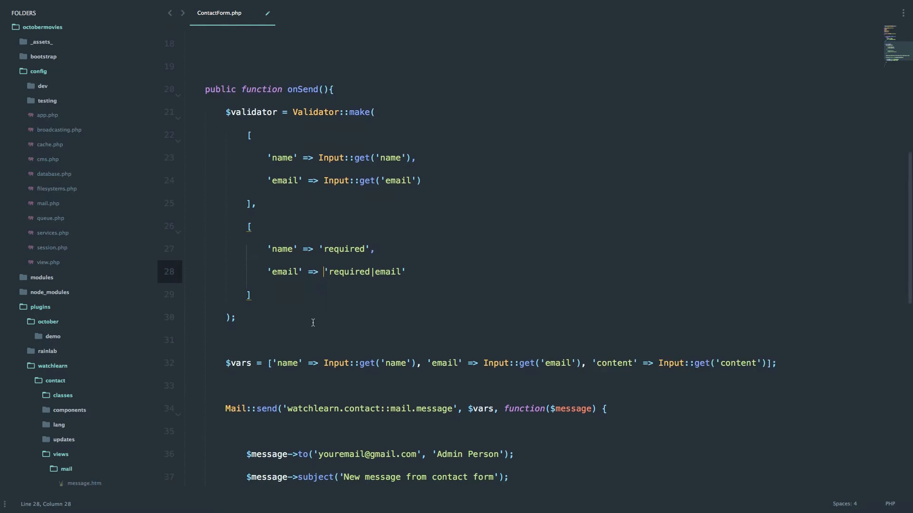
pyautogui.scroll(-3)
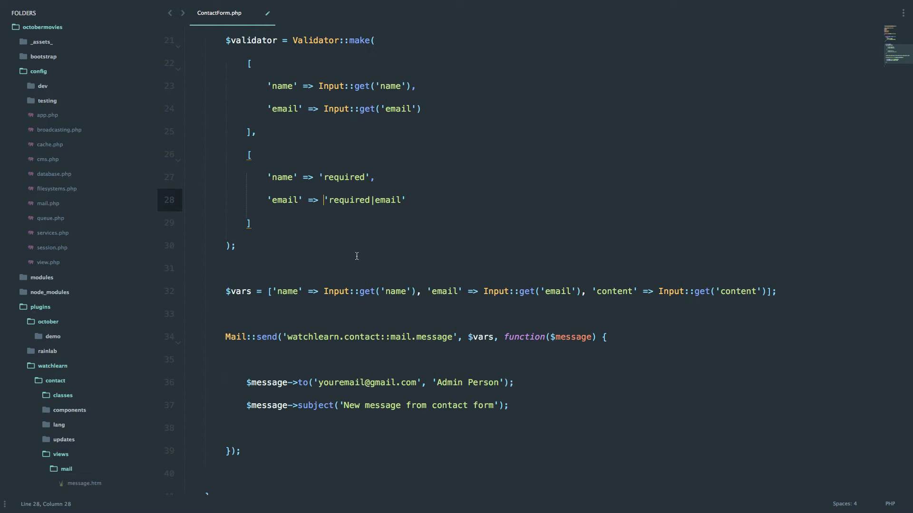
pyautogui.moveTo(254, 76)
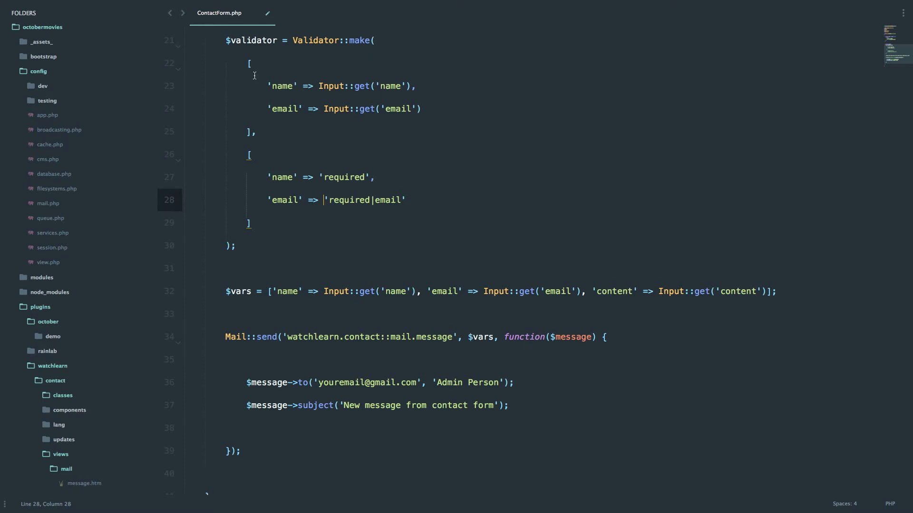
# Wrap the mail code in an else after if($validator->fails()) containing '// Do something'.
pyautogui.moveTo(254, 76); pyautogui.dragTo(251, 223)
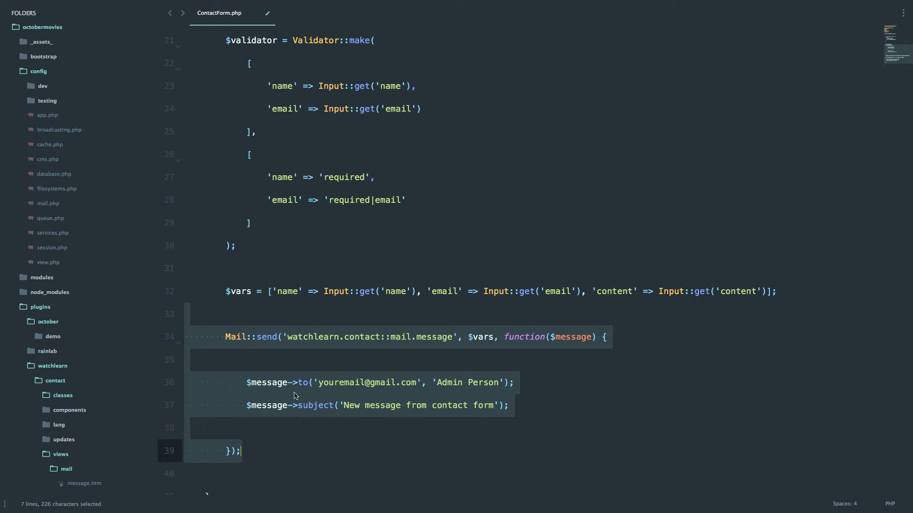
pyautogui.moveTo(314, 316)
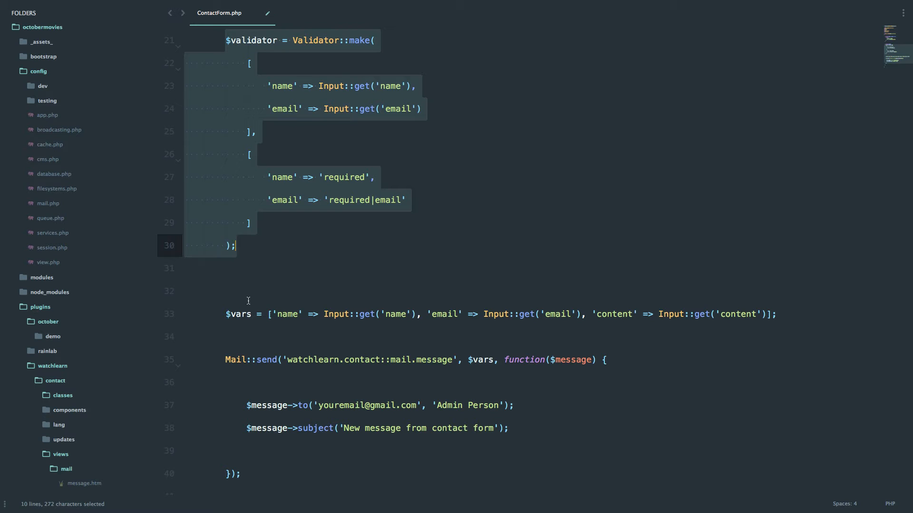
pyautogui.write('if($validator->')
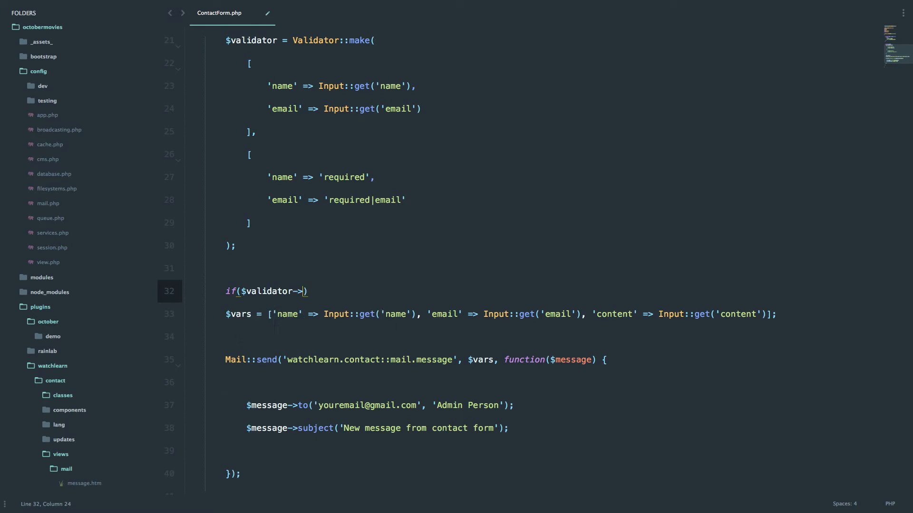
pyautogui.write('fails()){')
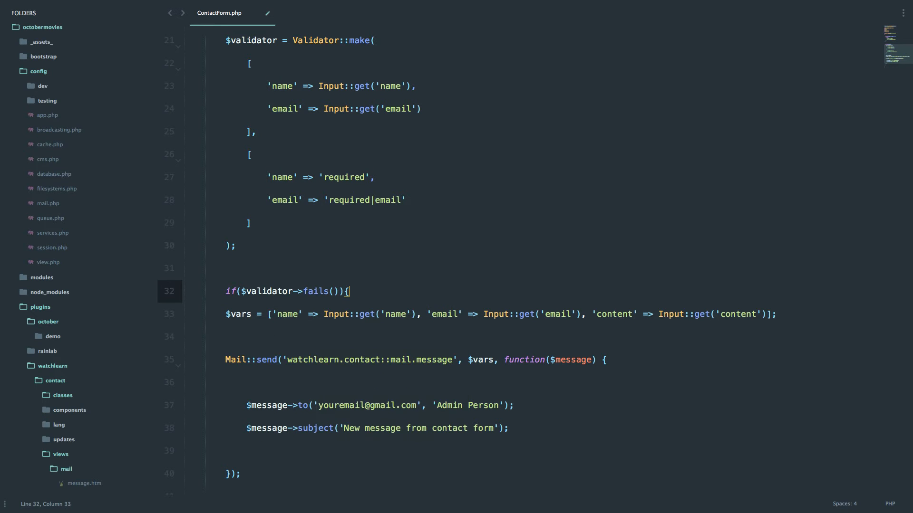
pyautogui.write('} else {')
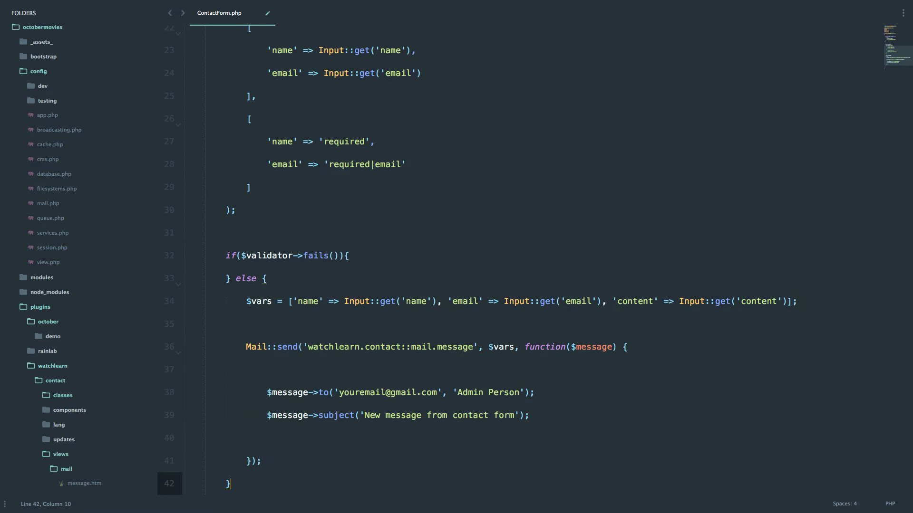
pyautogui.write('//')
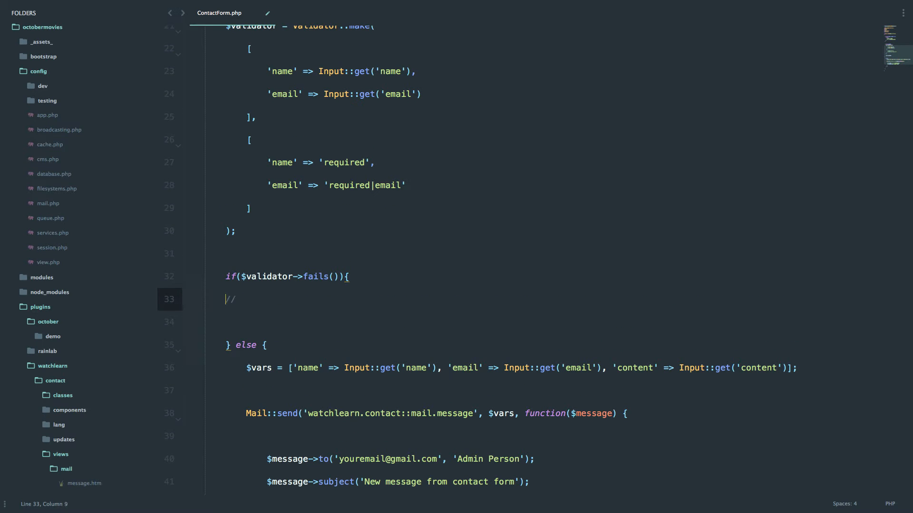
pyautogui.write('Do something')
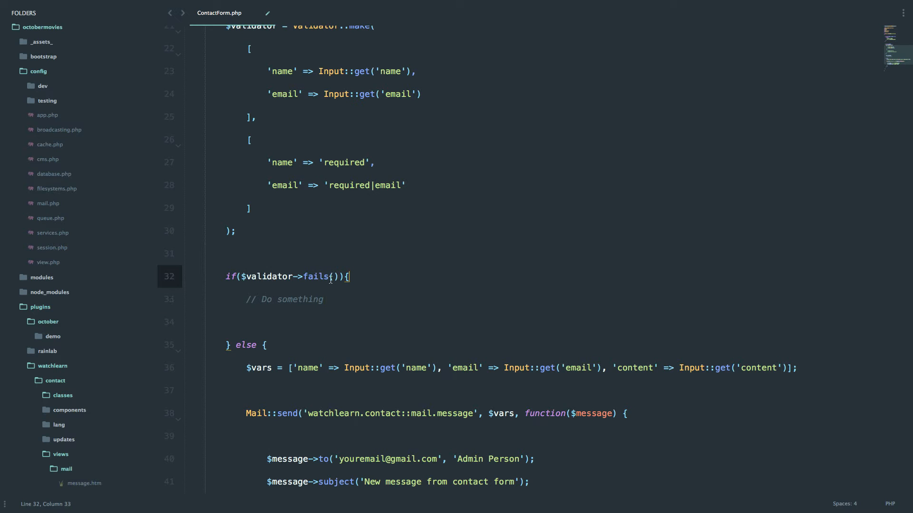
pyautogui.doubleClick(321, 276)
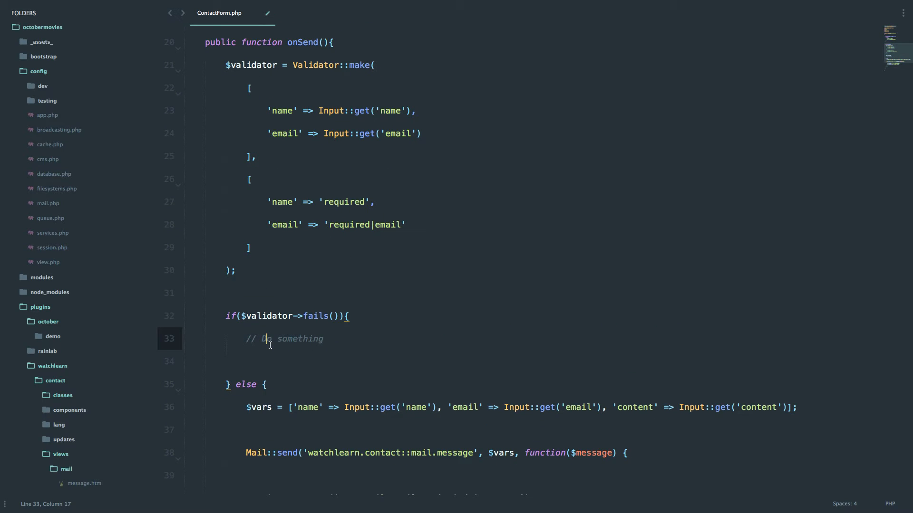
pyautogui.scroll(-3)
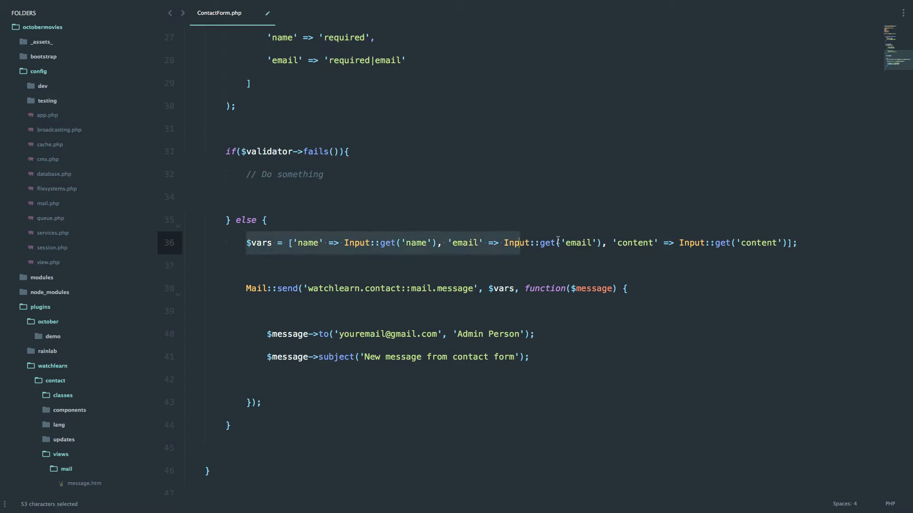
pyautogui.click(247, 288)
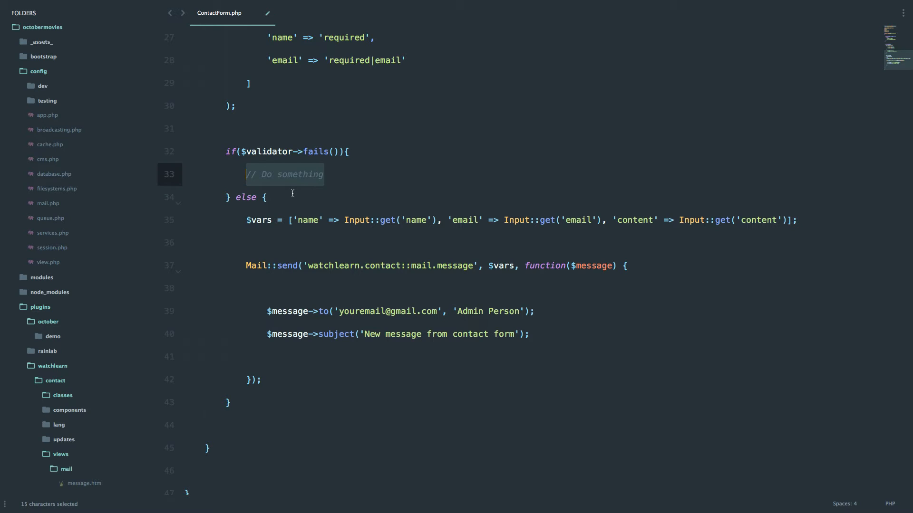
pyautogui.moveTo(478, 370)
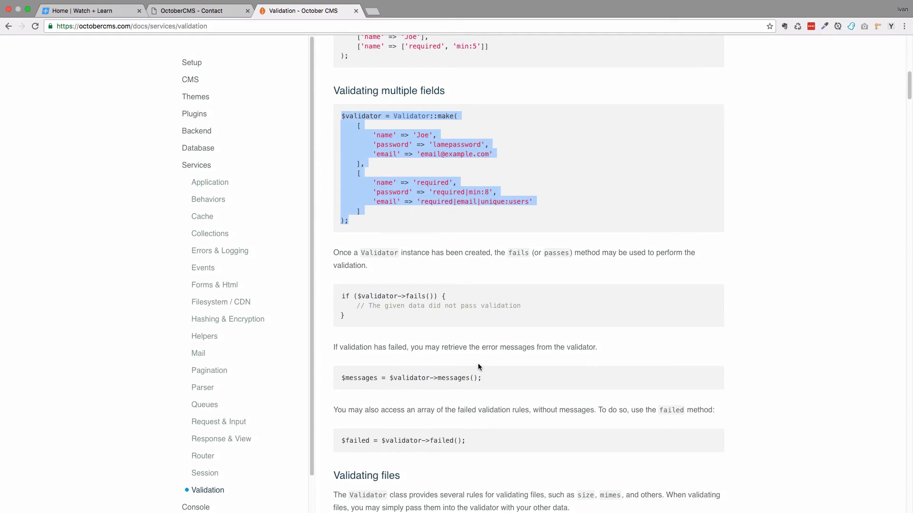
# Scroll the validation docs down to the fails() and error message examples.
pyautogui.scroll(-3)
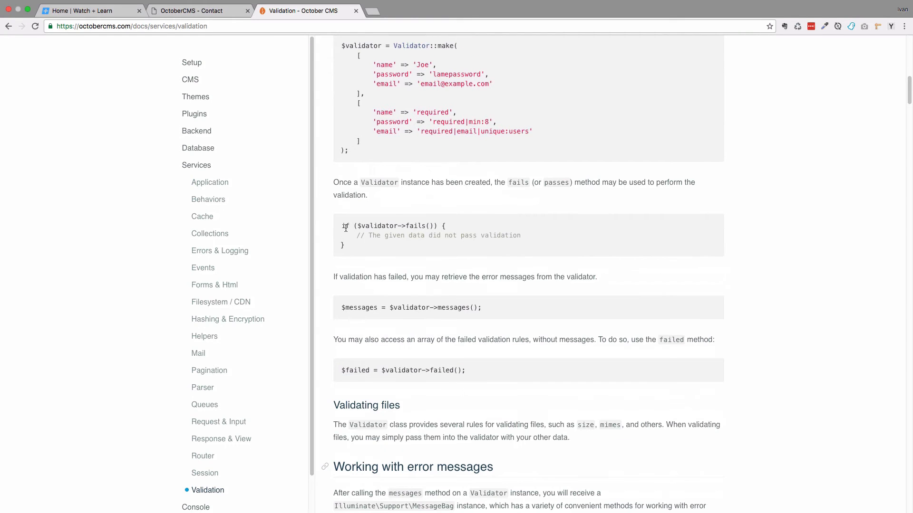
pyautogui.scroll(-3)
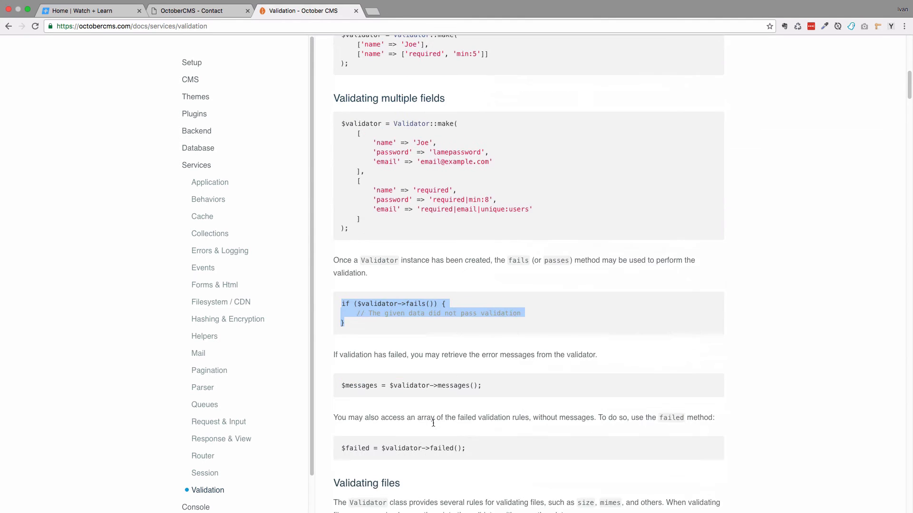
pyautogui.scroll(-3)
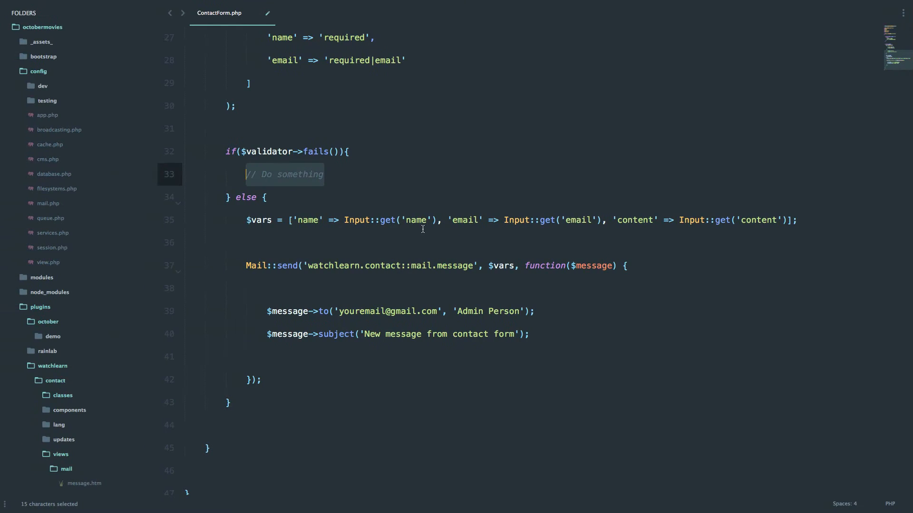
# Replace '// Do something' with return Redirect::back()->withErrors($validator);.
pyautogui.write('r')
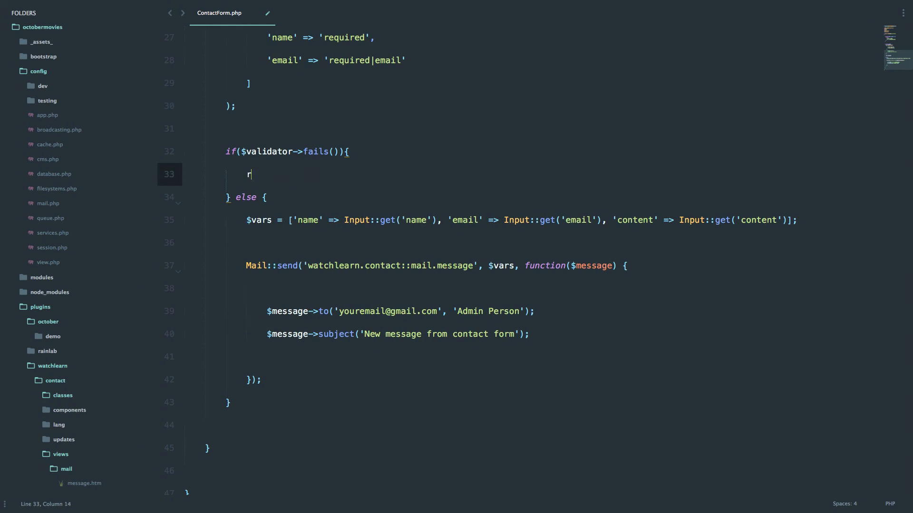
pyautogui.write('eturn Redirect::back()->withErrors($')
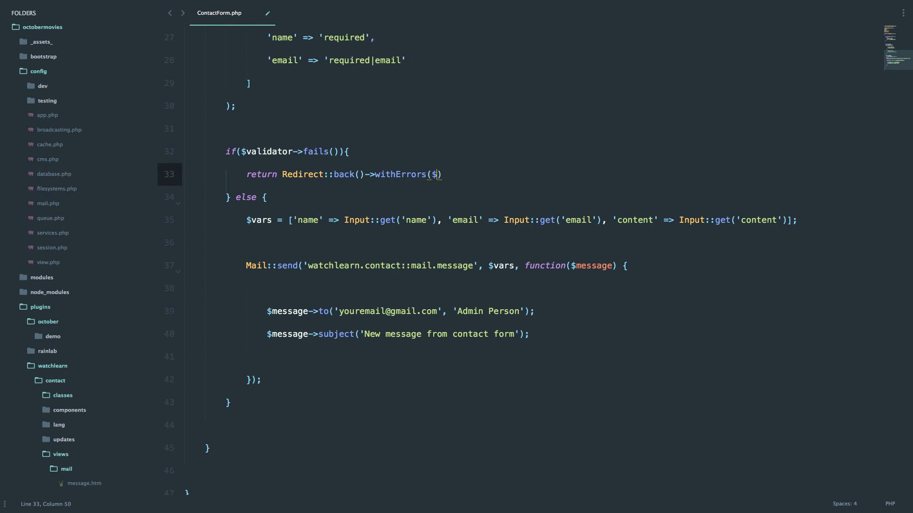
pyautogui.write('validator);')
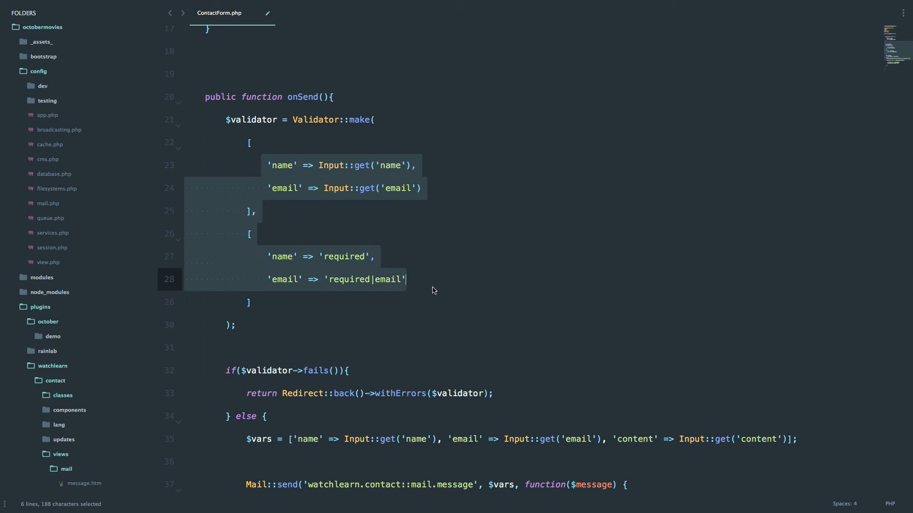
# Save ContactForm.php.
pyautogui.click(493, 394)
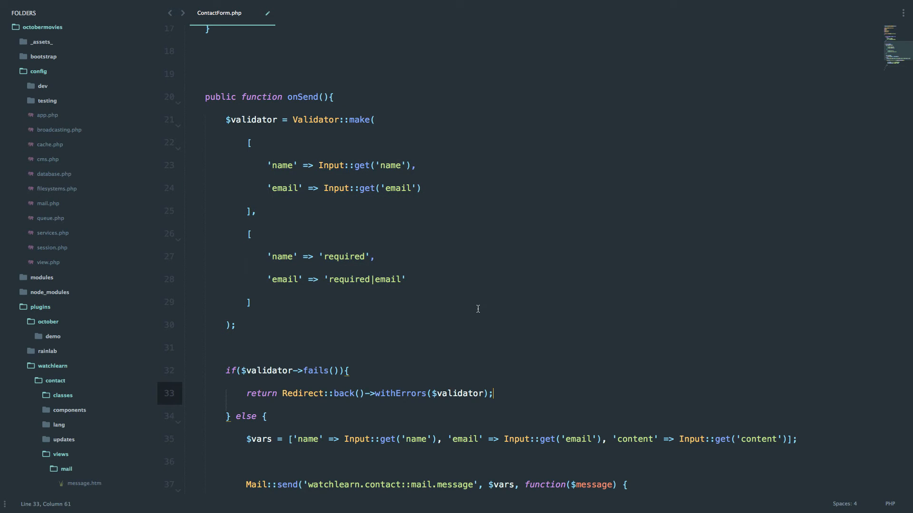
pyautogui.press('ctrl+s')
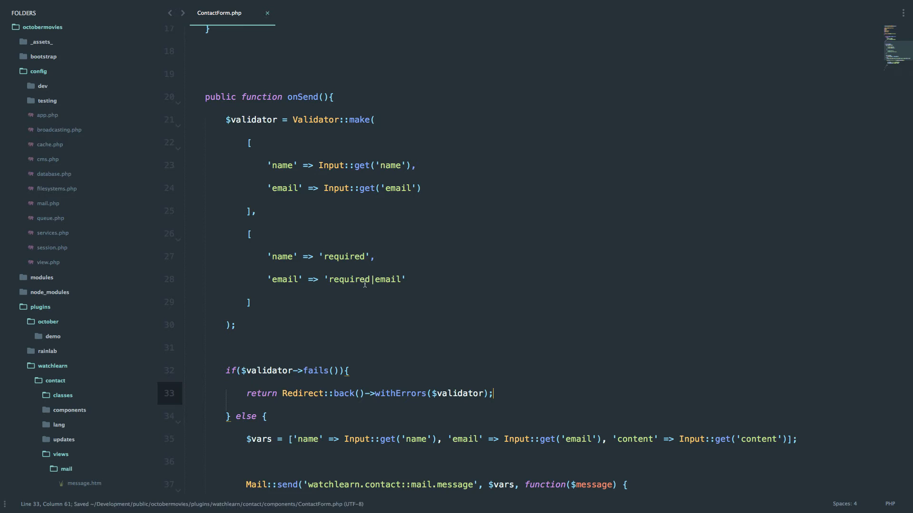
pyautogui.scroll(-3)
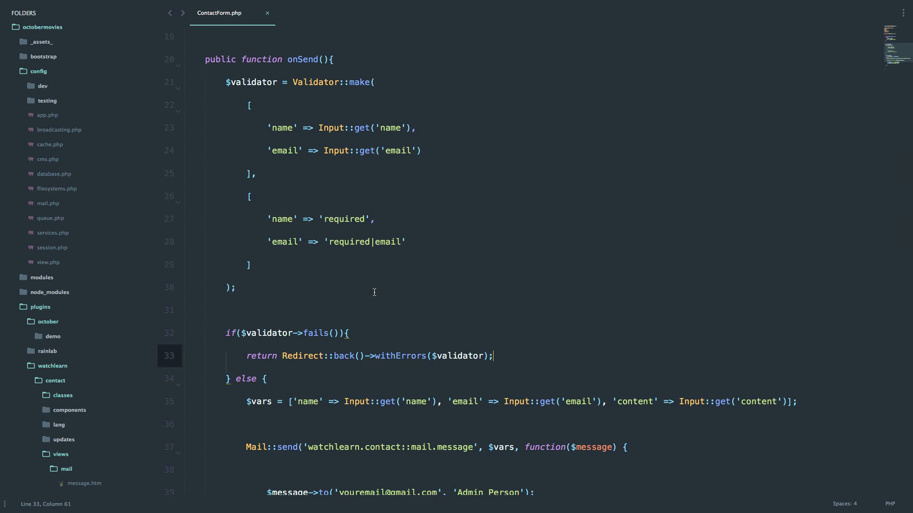
# Collapse config and expand components/contactform in the sidebar to reach default.htm.
pyautogui.click(38, 71)
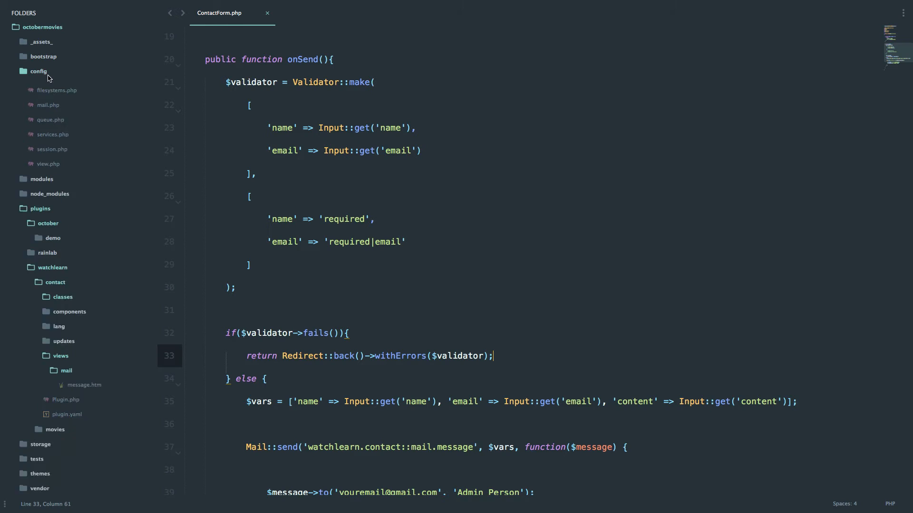
pyautogui.click(38, 71)
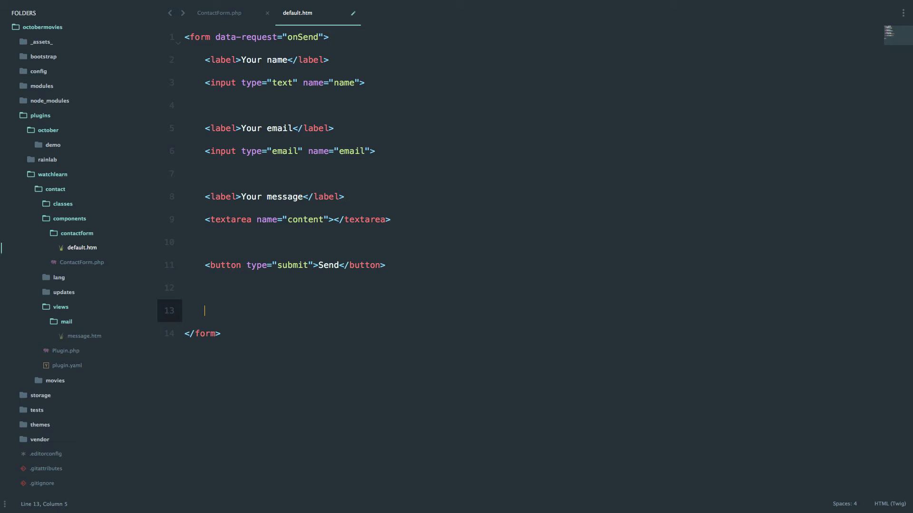
pyautogui.moveTo(301, 241)
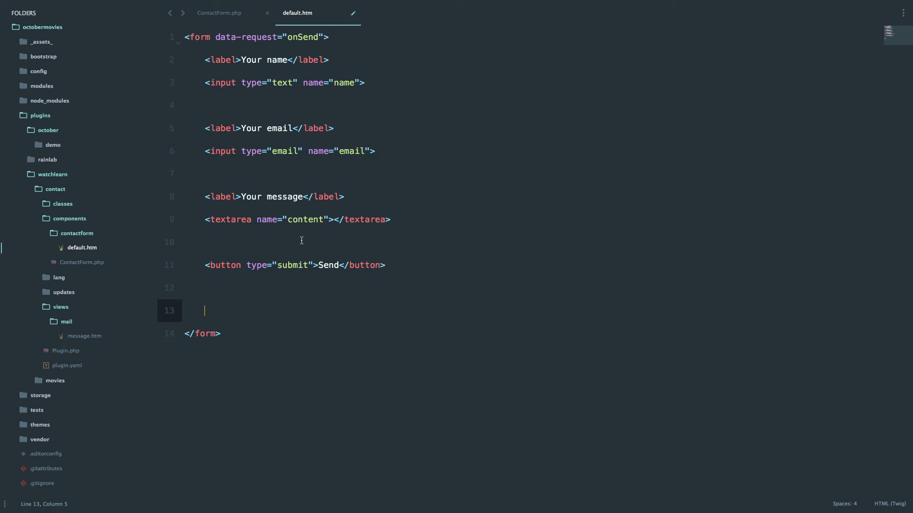
# Add a <ul> looping over errors.all() into <li>{{ error }}</li>, then glance at ContactForm.php.
pyautogui.write('ul>')
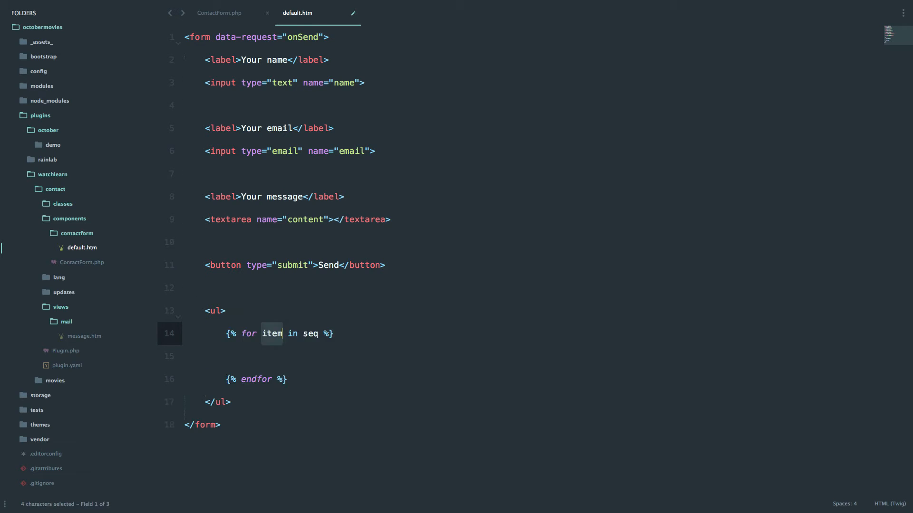
pyautogui.write('errors.all(')
pyautogui.click(530, 356)
pyautogui.write('<li>{{ error }}</li>')
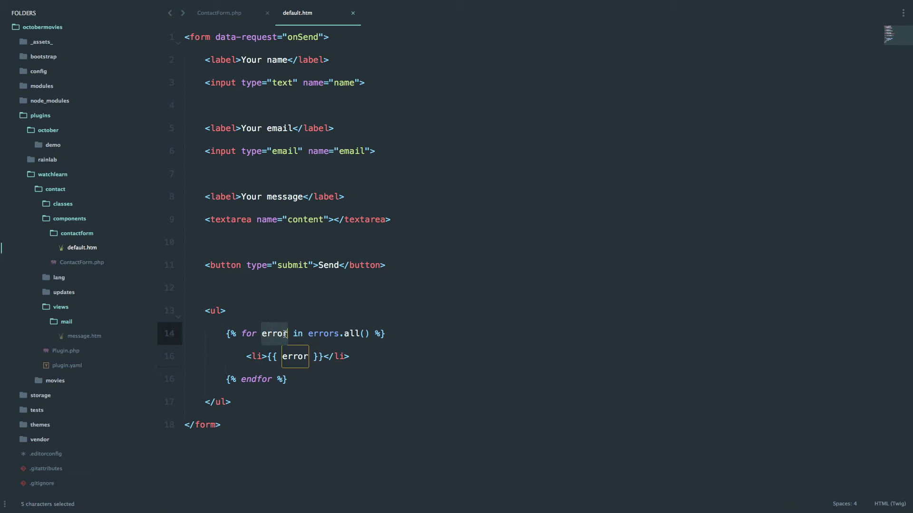
pyautogui.click(310, 334)
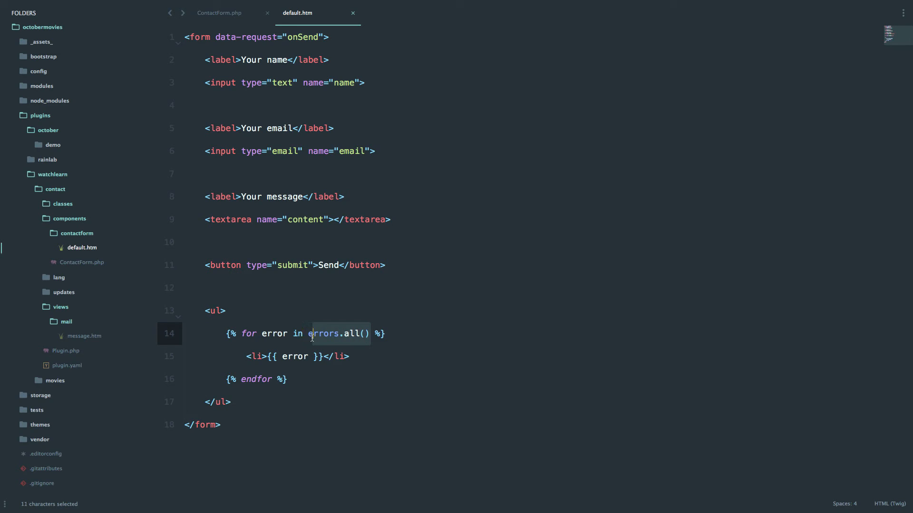
pyautogui.click(220, 13)
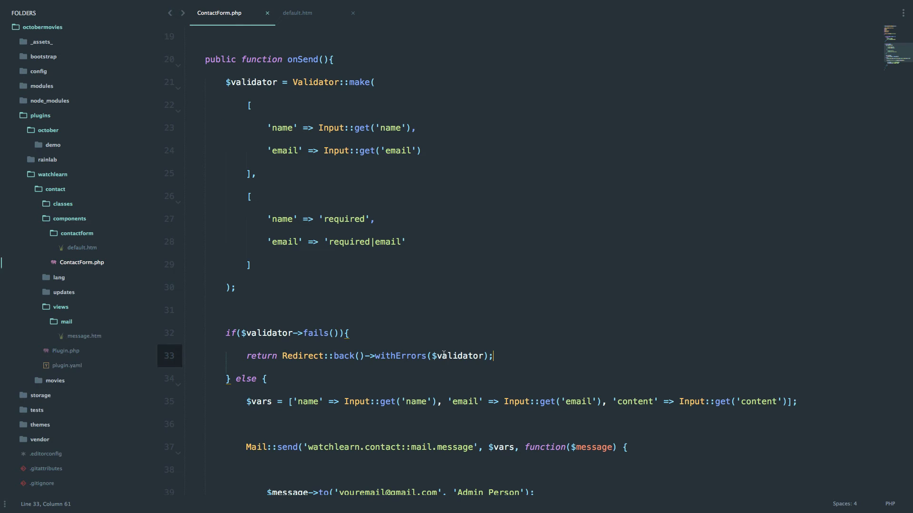
pyautogui.click(298, 13)
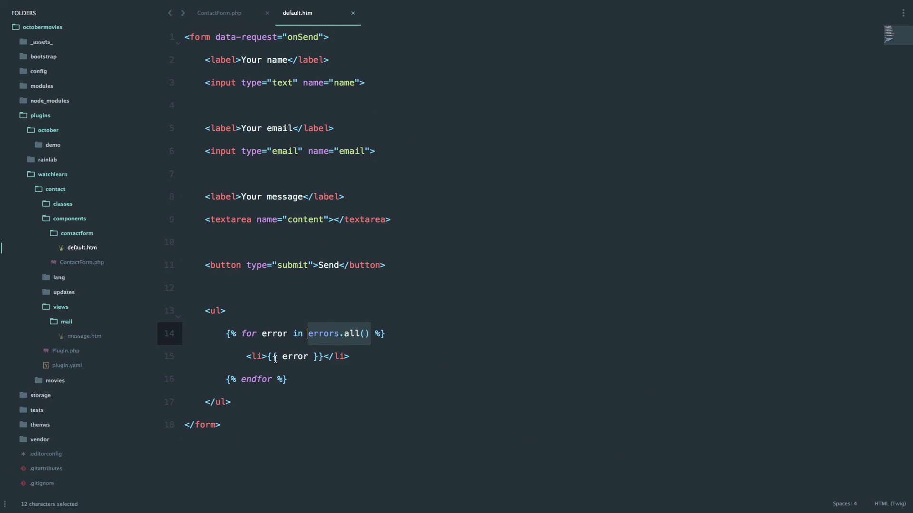
pyautogui.moveTo(301, 281)
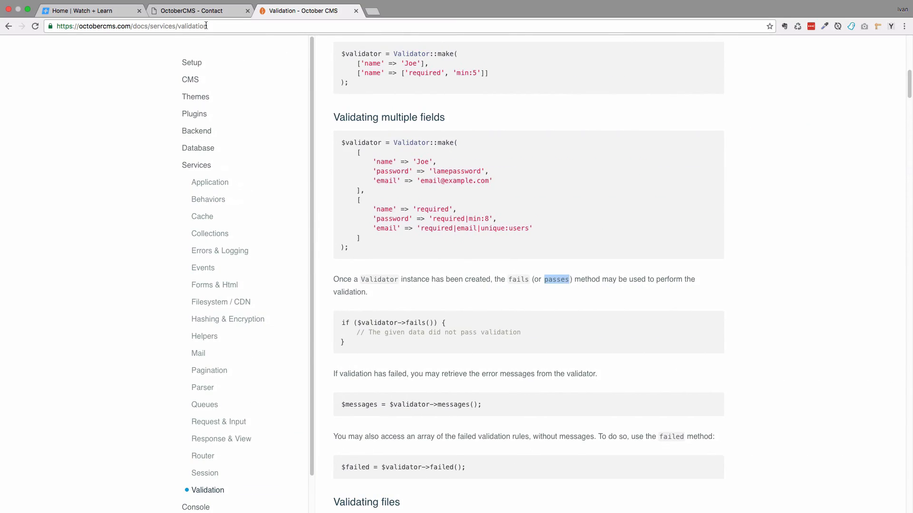
# Submit the empty contact form and view the name and email required errors.
pyautogui.click(195, 10)
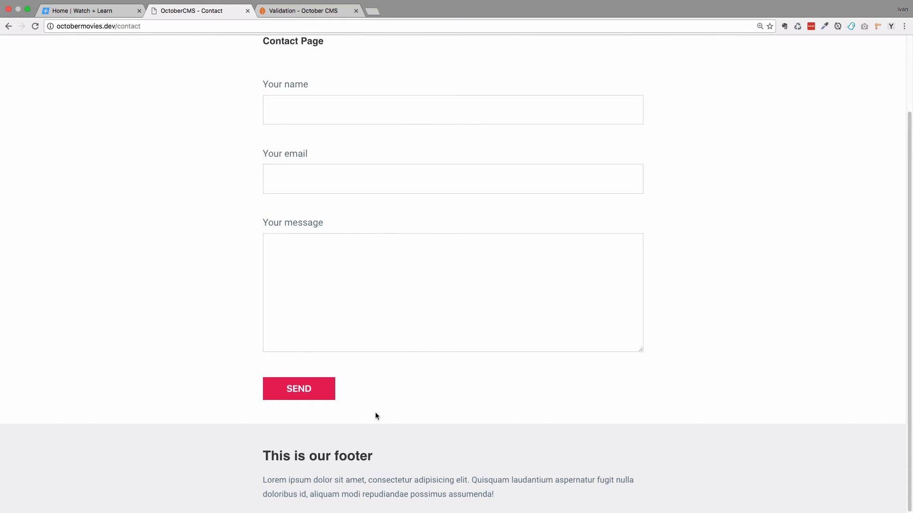
pyautogui.moveTo(176, 136)
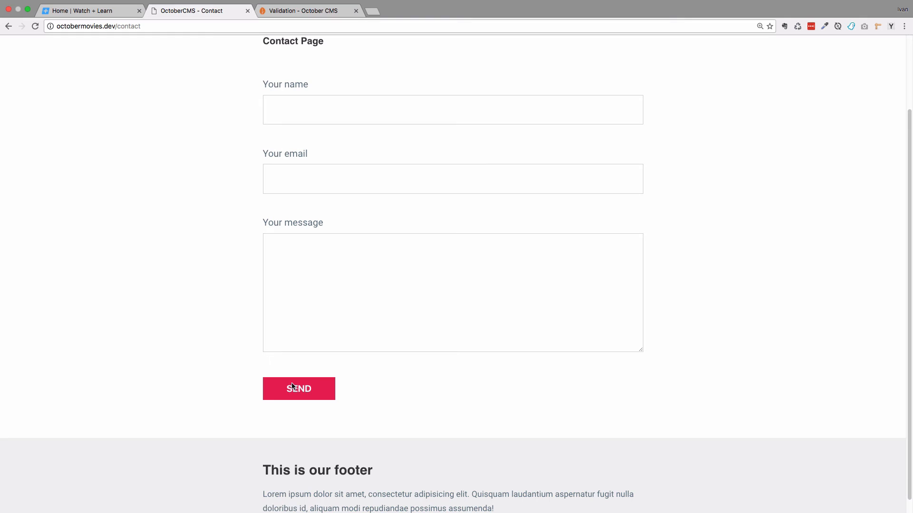
pyautogui.click(298, 389)
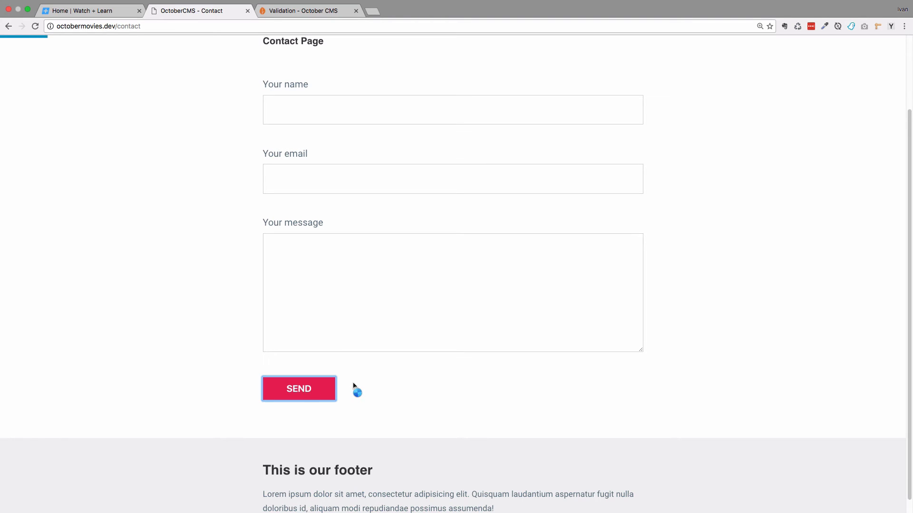
pyautogui.click(298, 389)
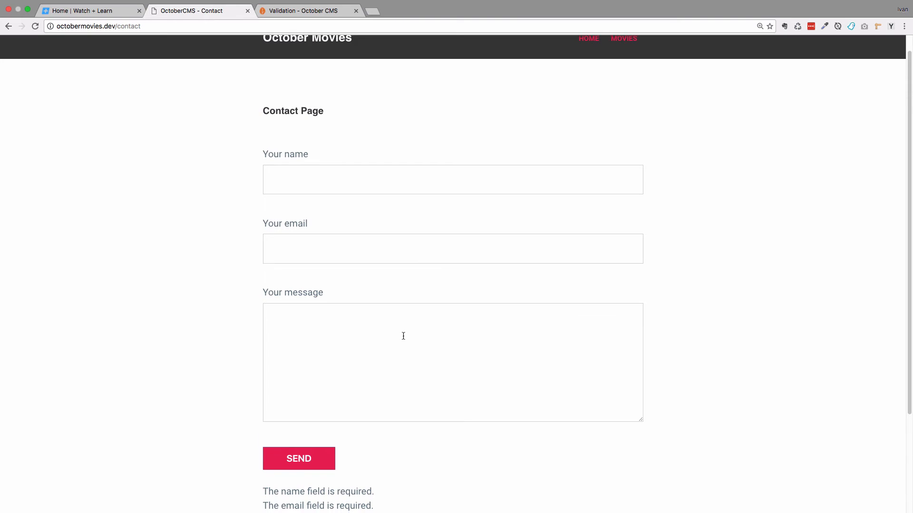
pyautogui.scroll(-3)
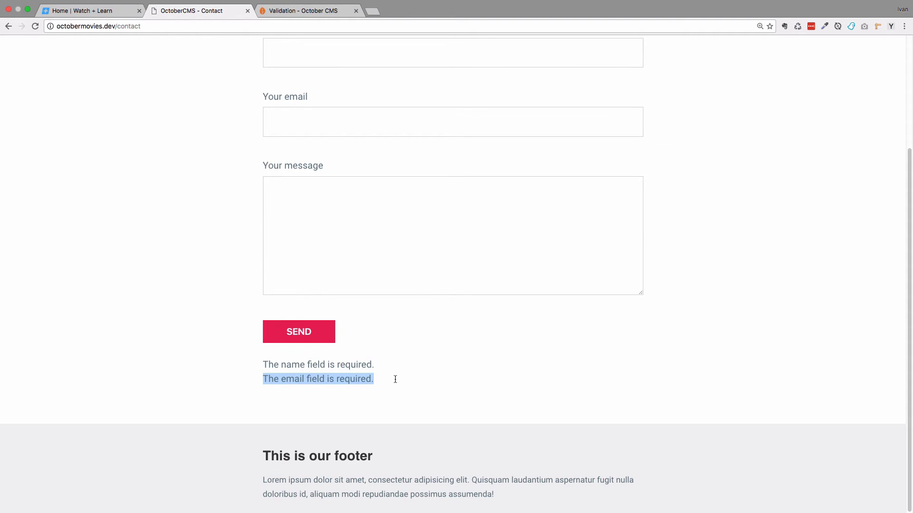
pyautogui.click(321, 394)
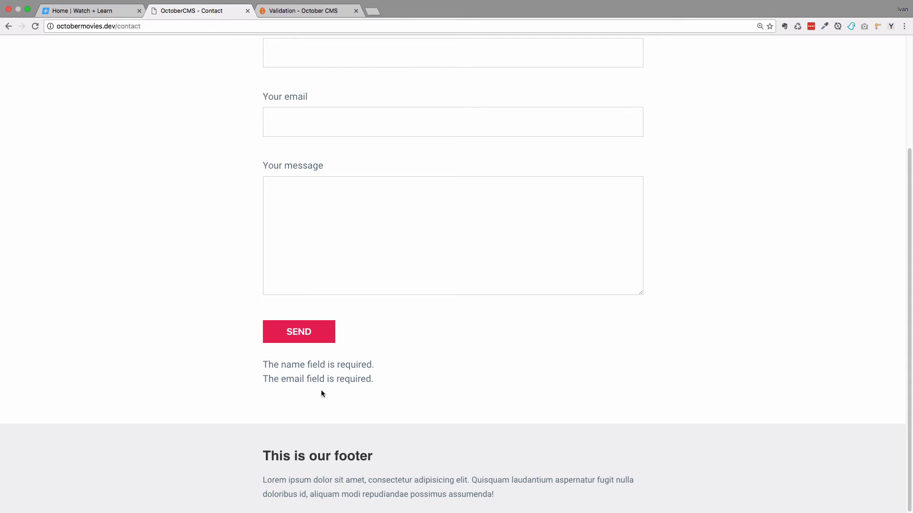
pyautogui.moveTo(335, 394)
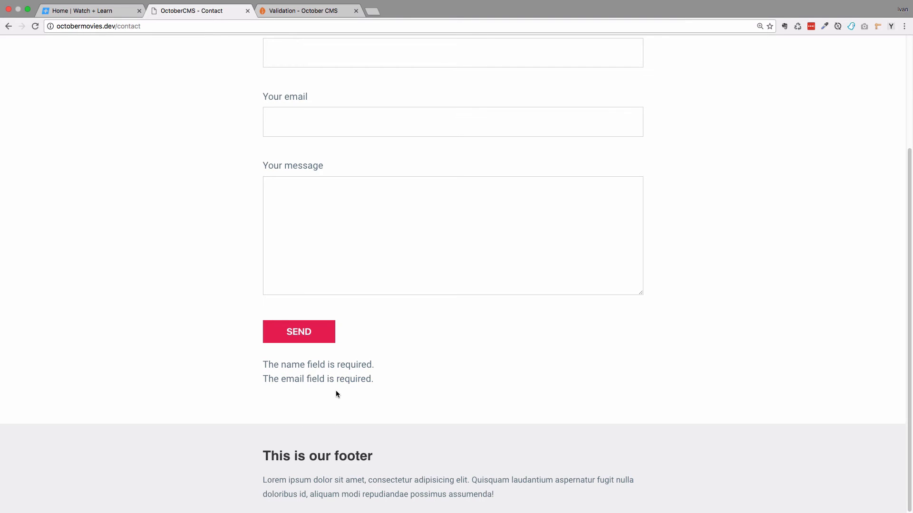
# Enter 'joe' as Your name and submit the form again.
pyautogui.click(452, 87)
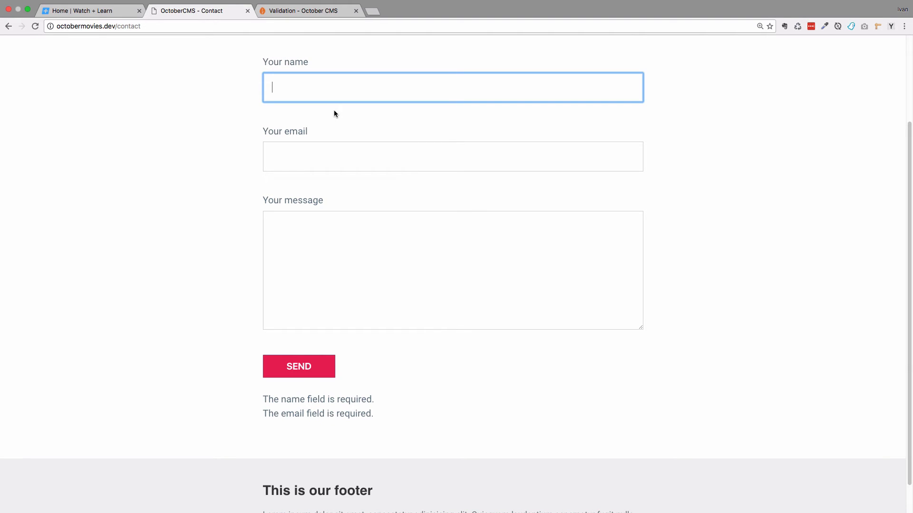
pyautogui.write('joe')
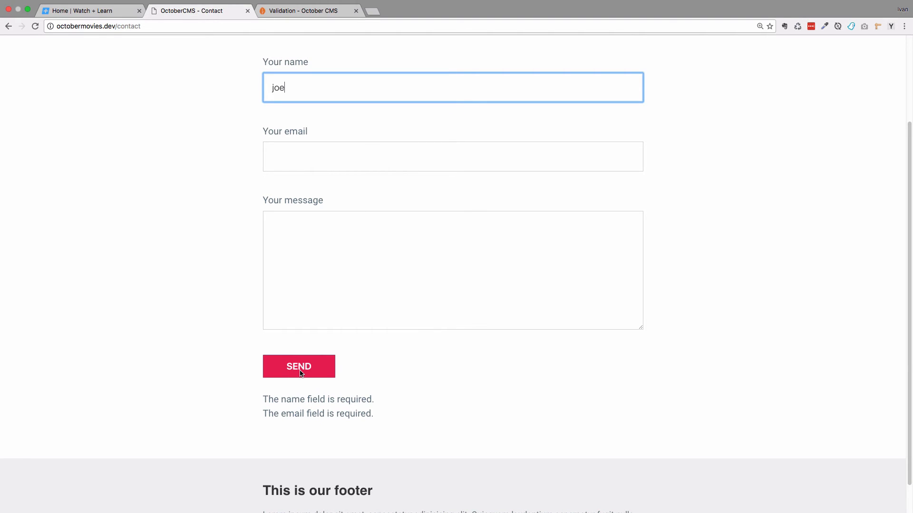
pyautogui.click(298, 366)
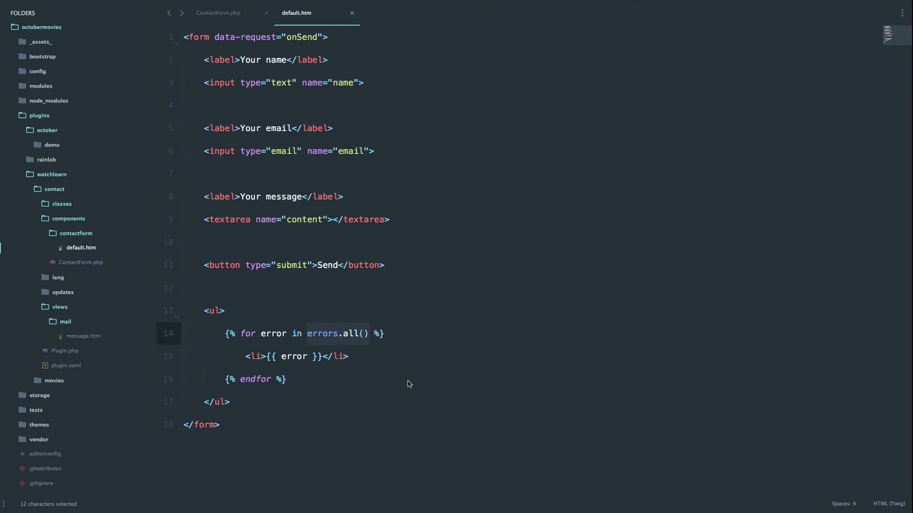
# In ContactForm.php, extend the name rule to 'required|min:5'.
pyautogui.click(218, 13)
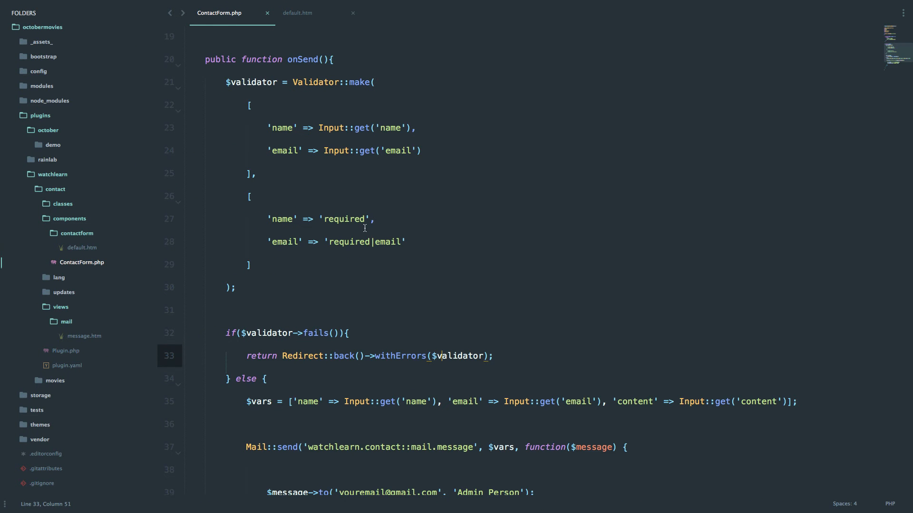
pyautogui.click(363, 219)
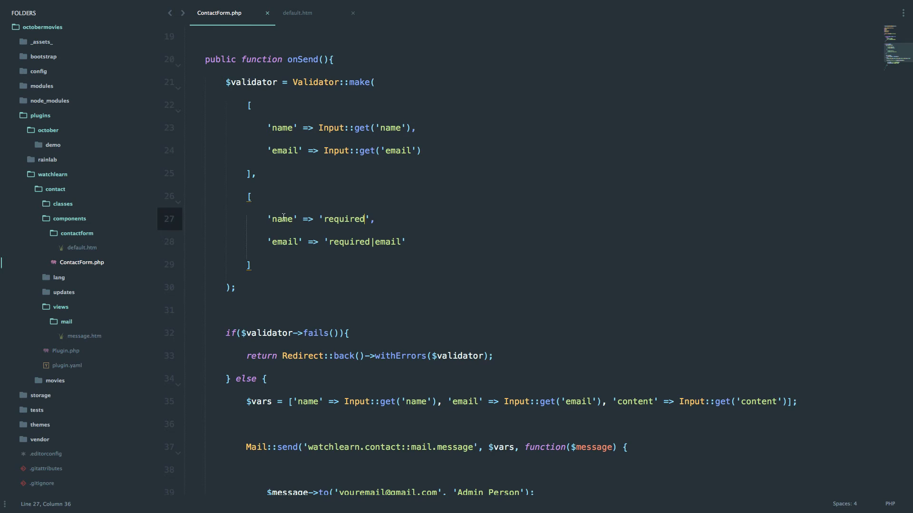
pyautogui.moveTo(371, 239)
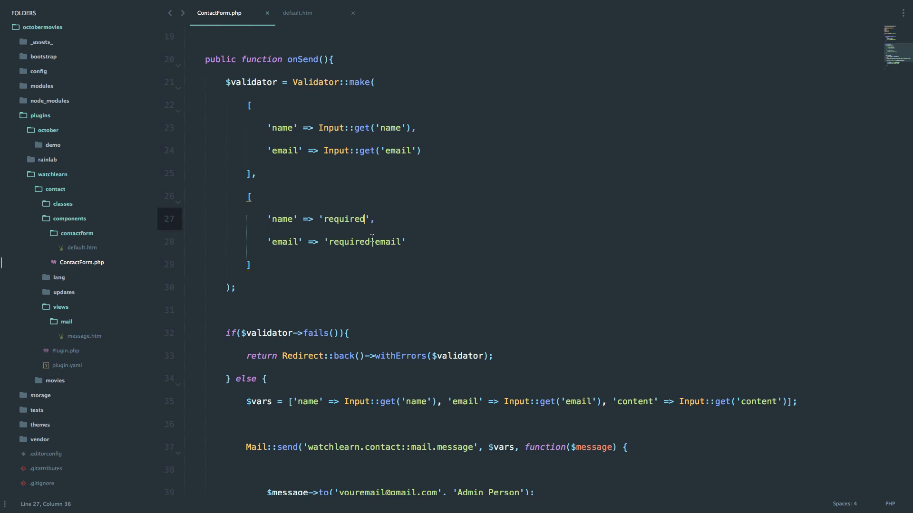
pyautogui.write('|')
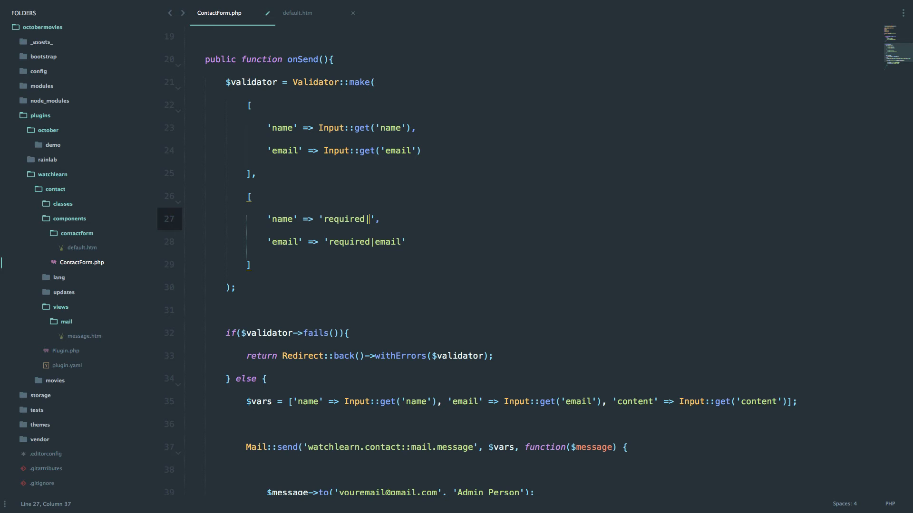
pyautogui.write('m')
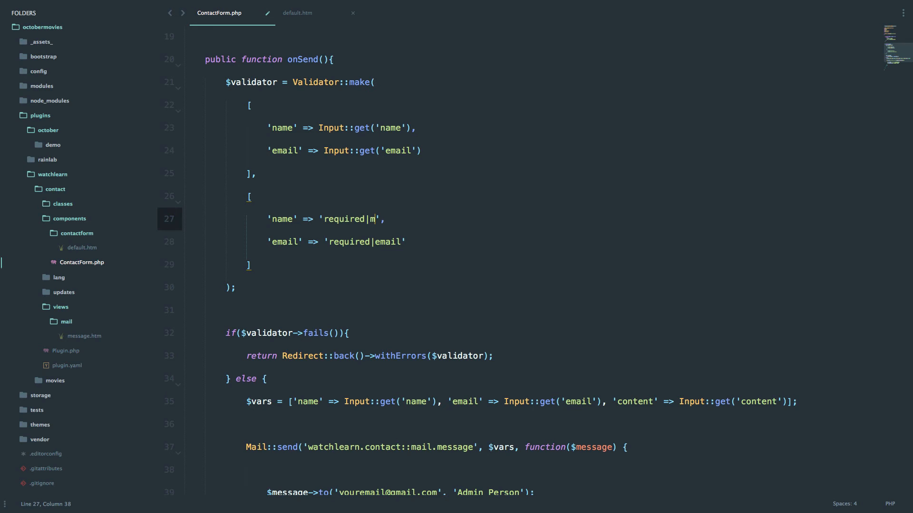
pyautogui.write('in:5')
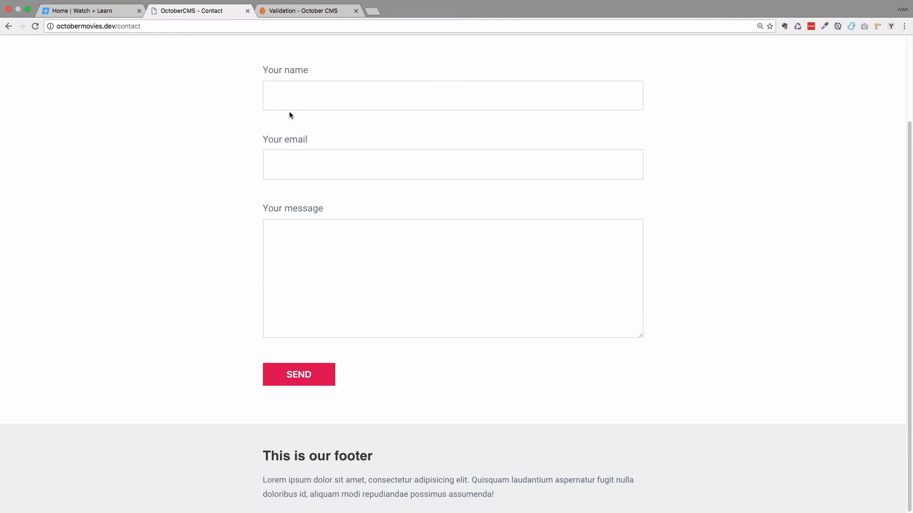
# Submit the form with name 'joe' and select the resulting min-length and email-required errors.
pyautogui.click(452, 95)
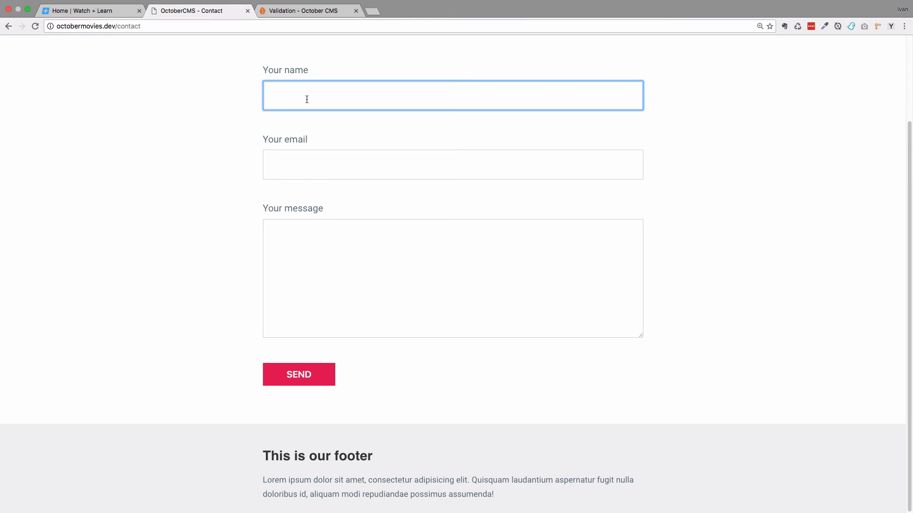
pyautogui.write('joe')
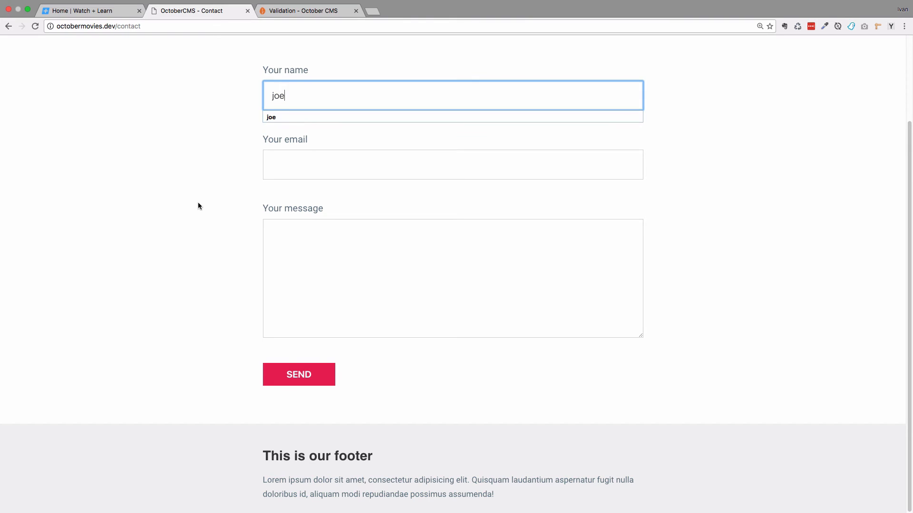
pyautogui.click(299, 375)
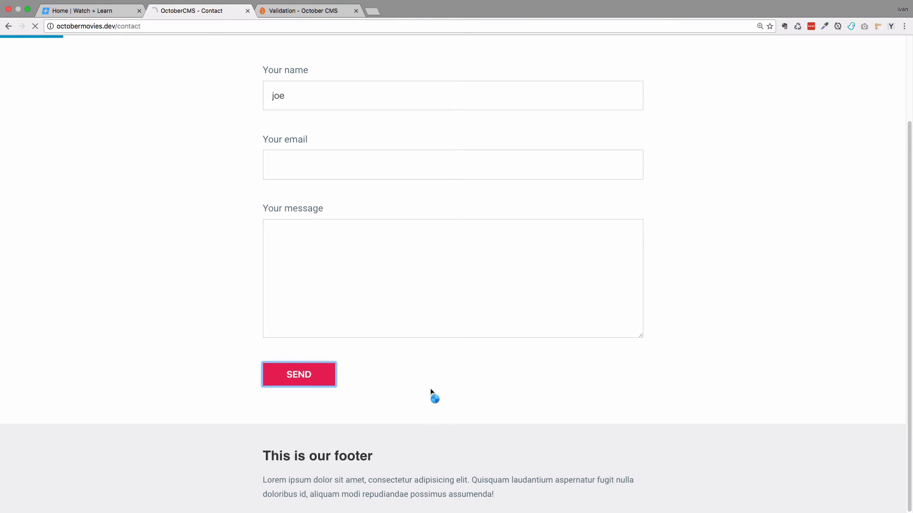
pyautogui.click(298, 374)
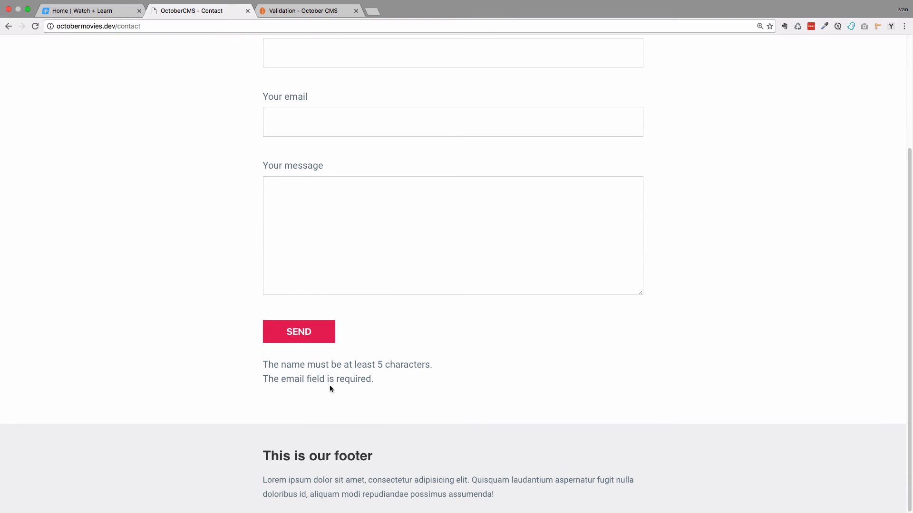
pyautogui.moveTo(274, 364); pyautogui.dragTo(433, 364)
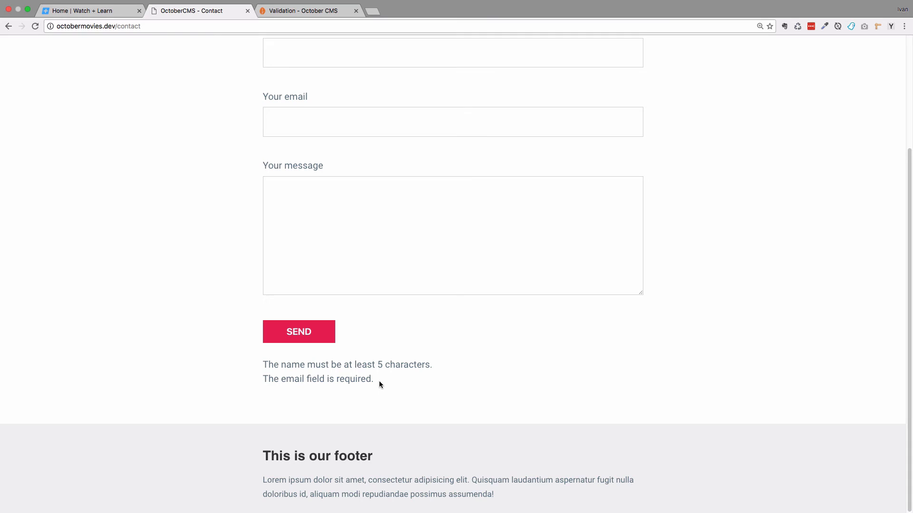
pyautogui.moveTo(305, 10)
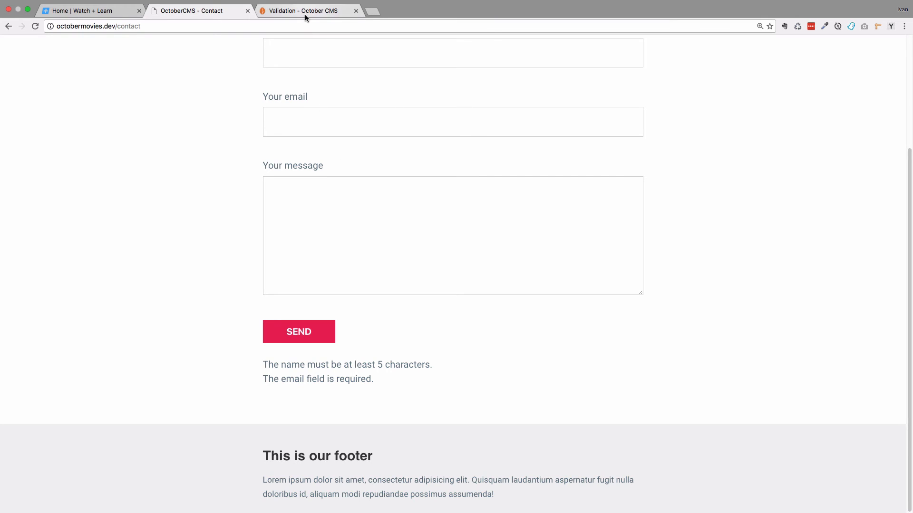
# Scroll the Validation docs down to the Available validation rules descriptions.
pyautogui.click(303, 11)
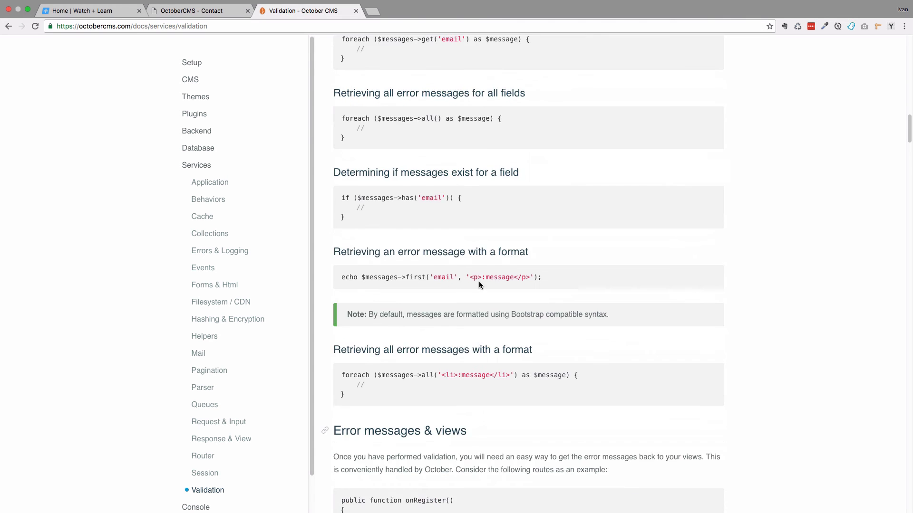
pyautogui.scroll(-3)
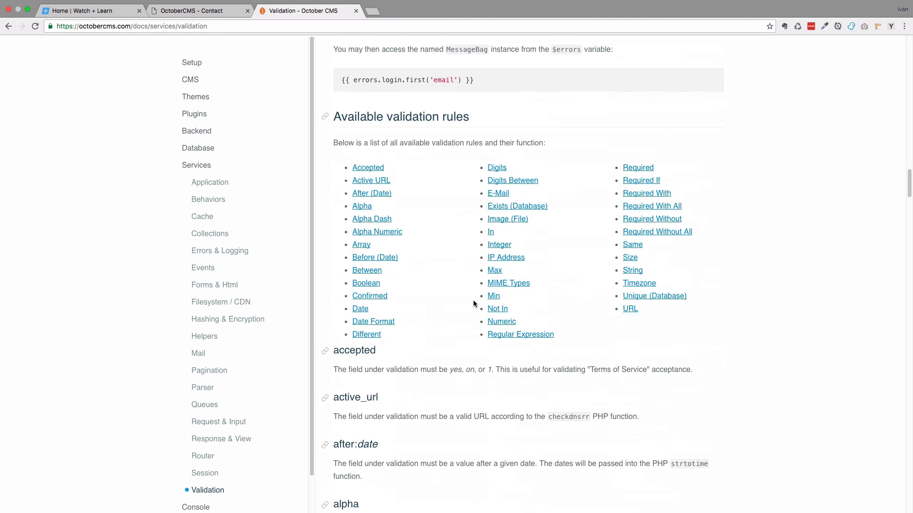
pyautogui.moveTo(360, 308)
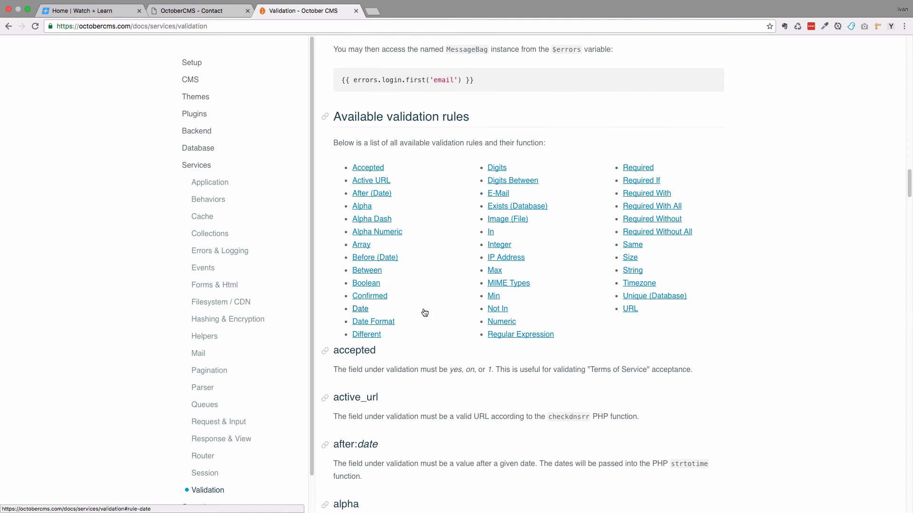
pyautogui.scroll(-3)
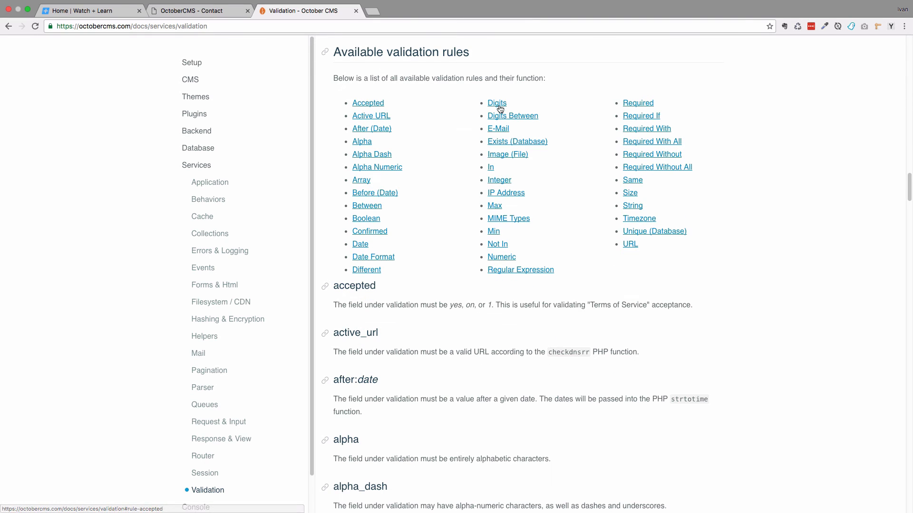
pyautogui.moveTo(504, 218)
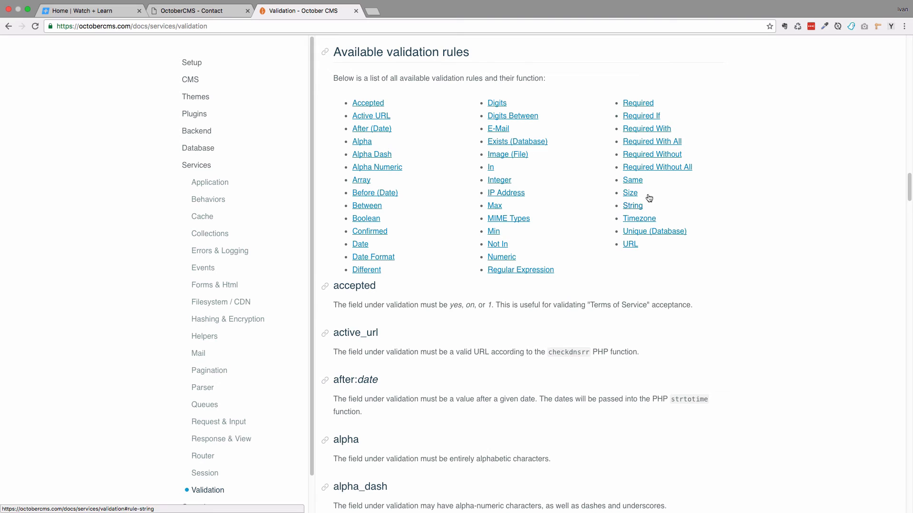
pyautogui.moveTo(361, 244)
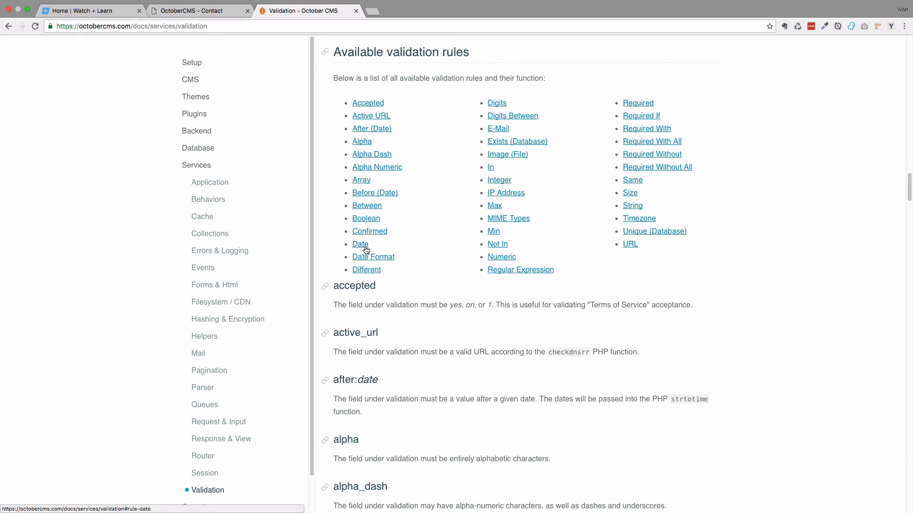
pyautogui.moveTo(519, 270)
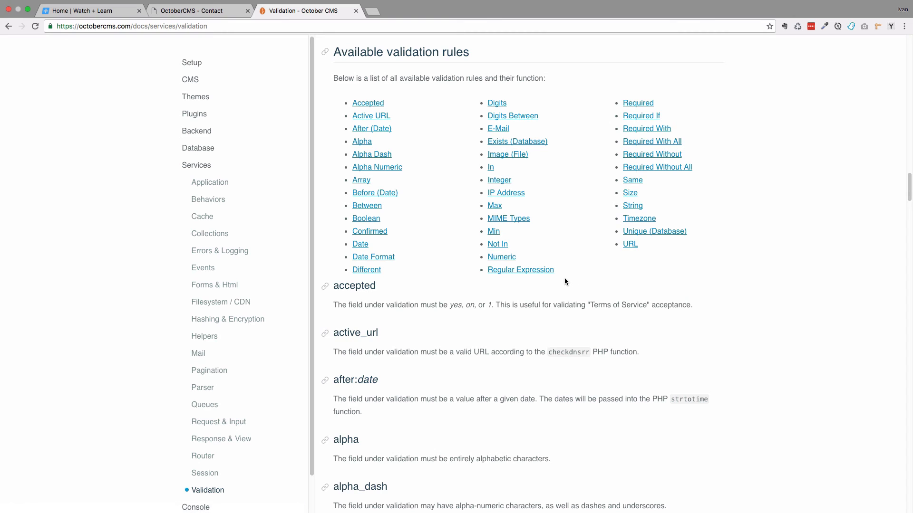
pyautogui.moveTo(501, 257)
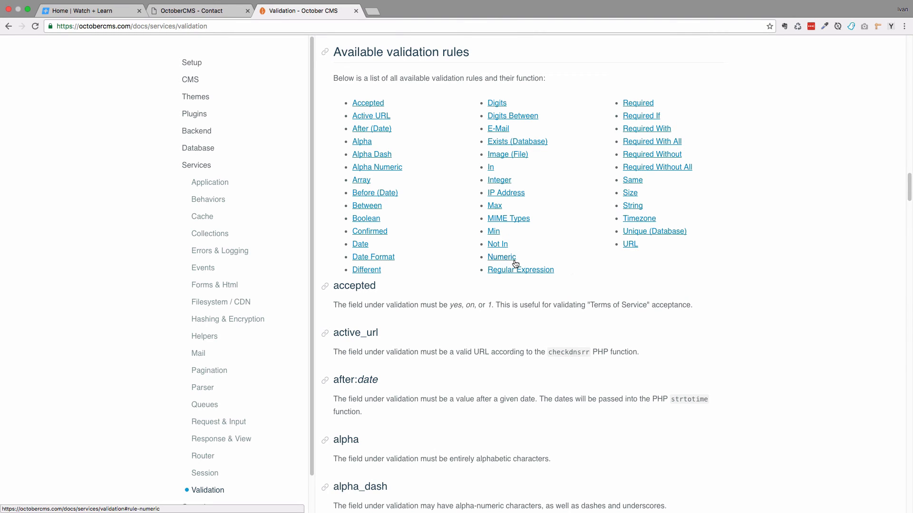
pyautogui.moveTo(522, 261)
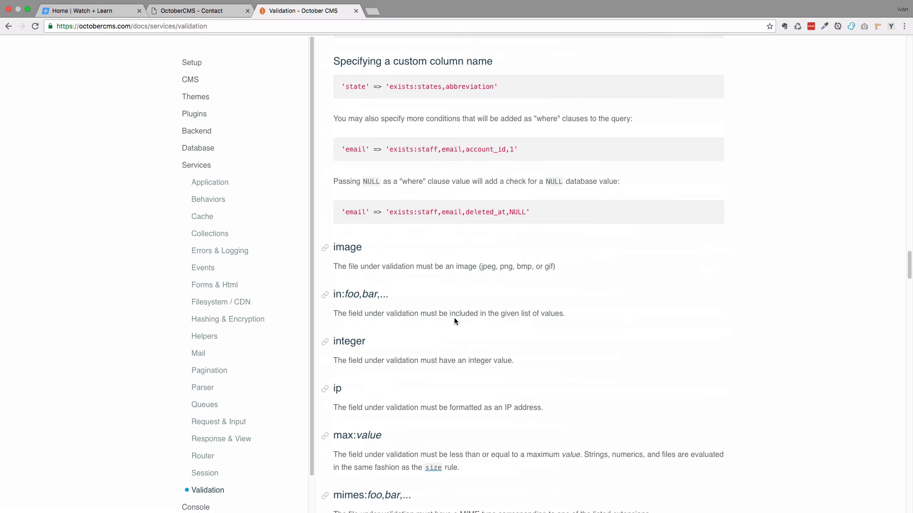
pyautogui.scroll(-3)
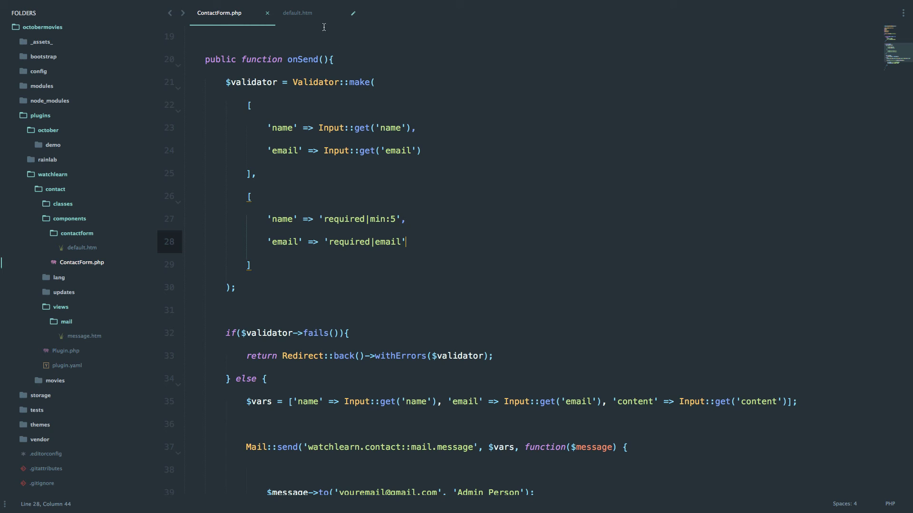
# In default.htm, add errors.first('name') under the name input and an 'email' copy under email.
pyautogui.click(297, 13)
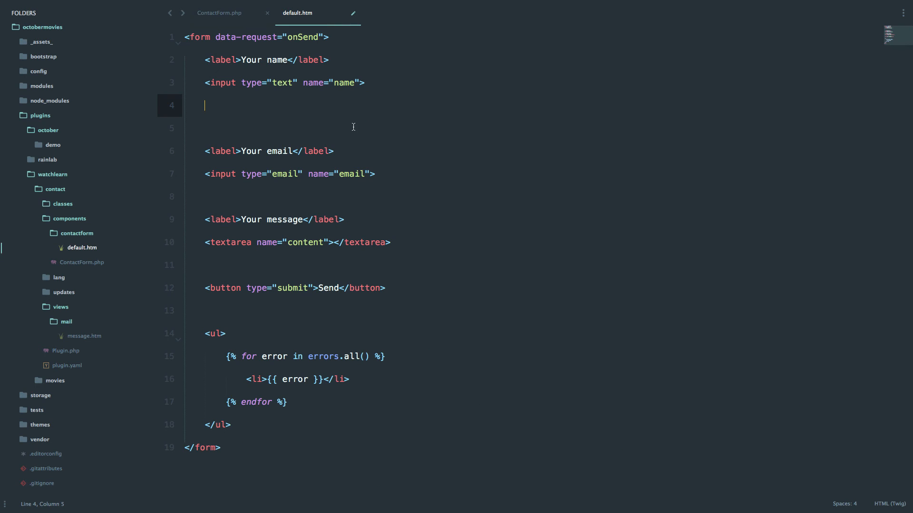
pyautogui.moveTo(212, 108)
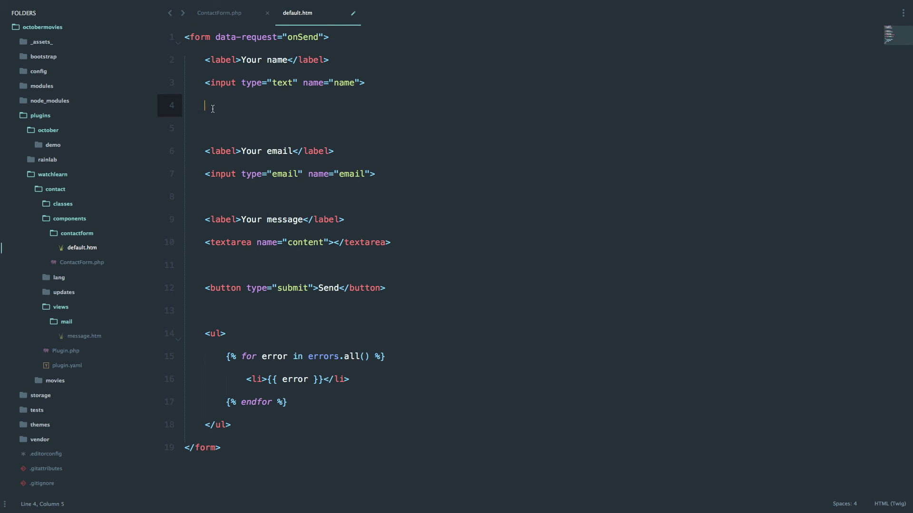
pyautogui.moveTo(267, 111)
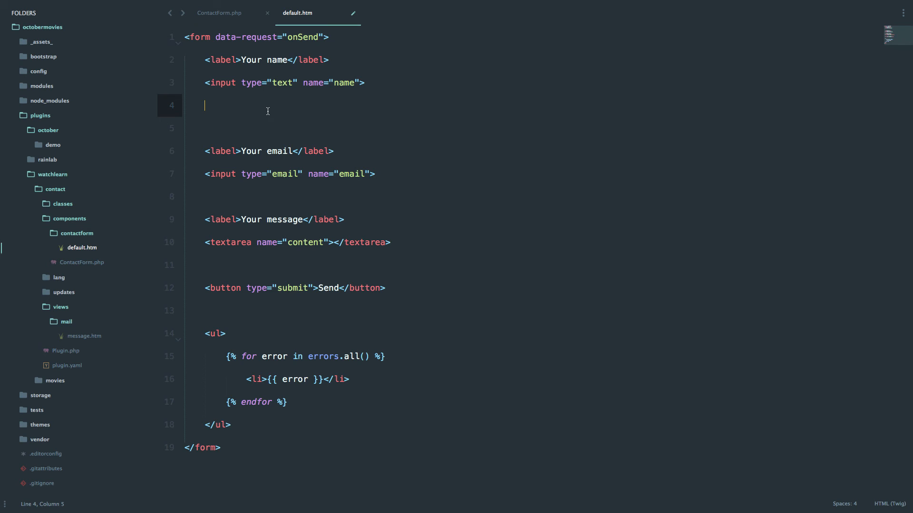
pyautogui.write('{}')
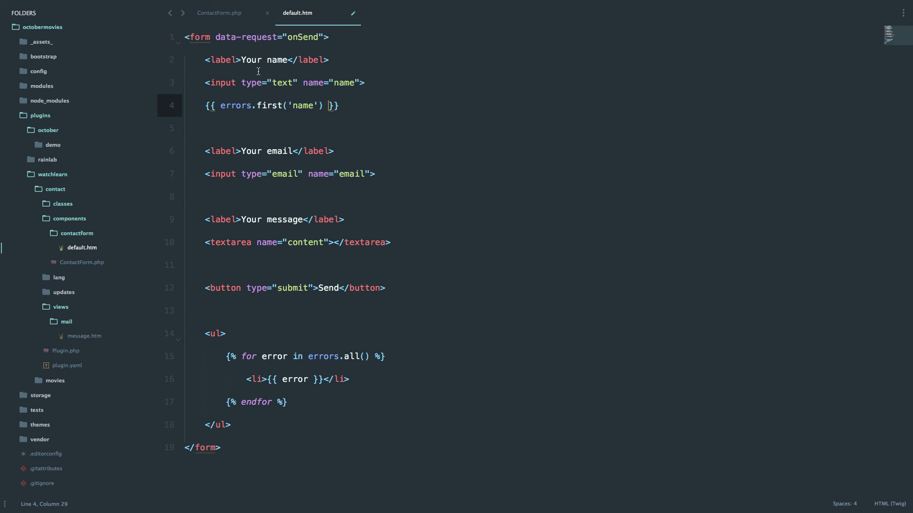
pyautogui.moveTo(283, 157)
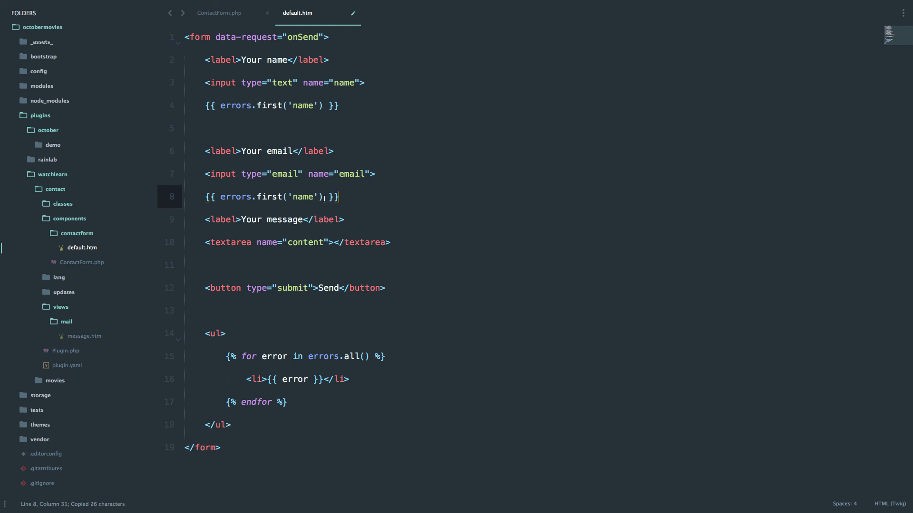
pyautogui.press('Backspace')
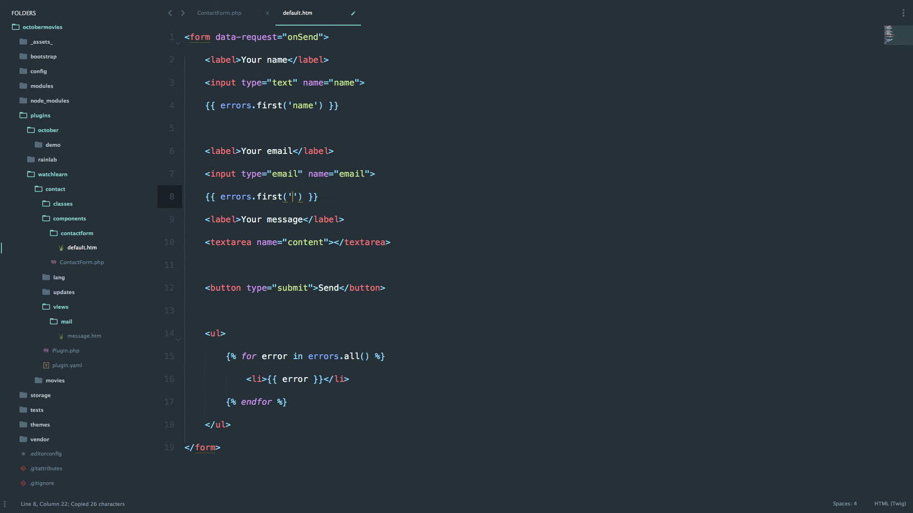
pyautogui.write('email')
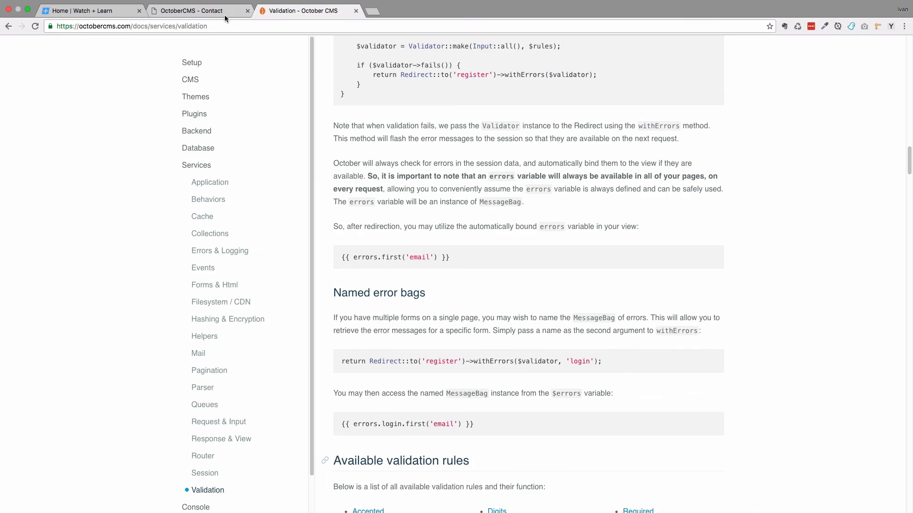
# Send the empty contact form to show required errors beneath each input.
pyautogui.click(198, 11)
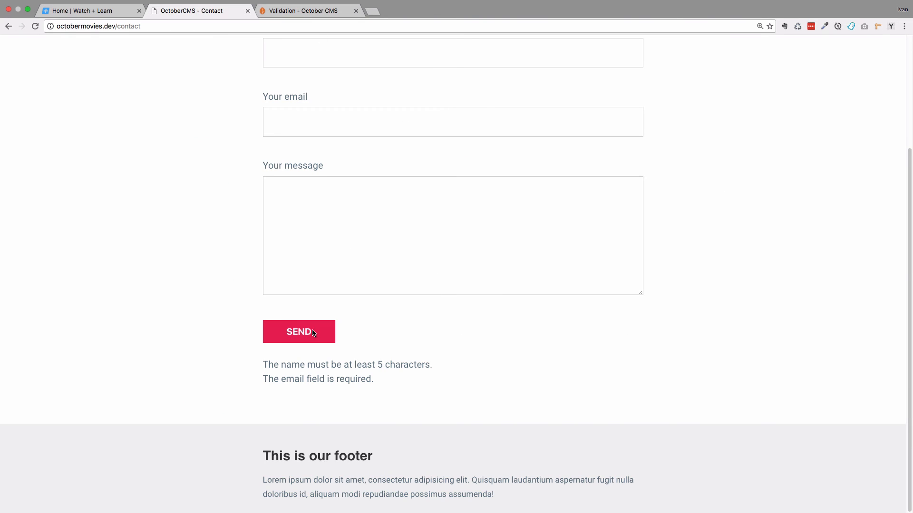
pyautogui.moveTo(303, 345)
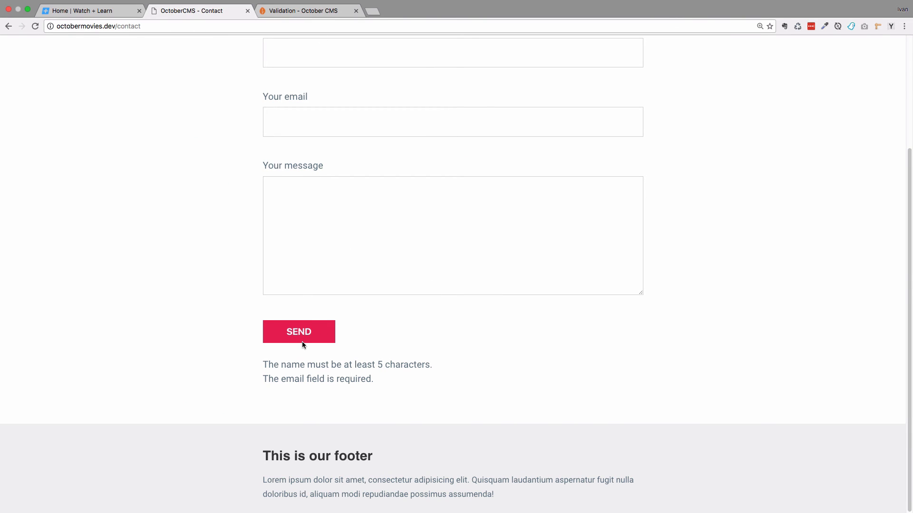
pyautogui.click(299, 332)
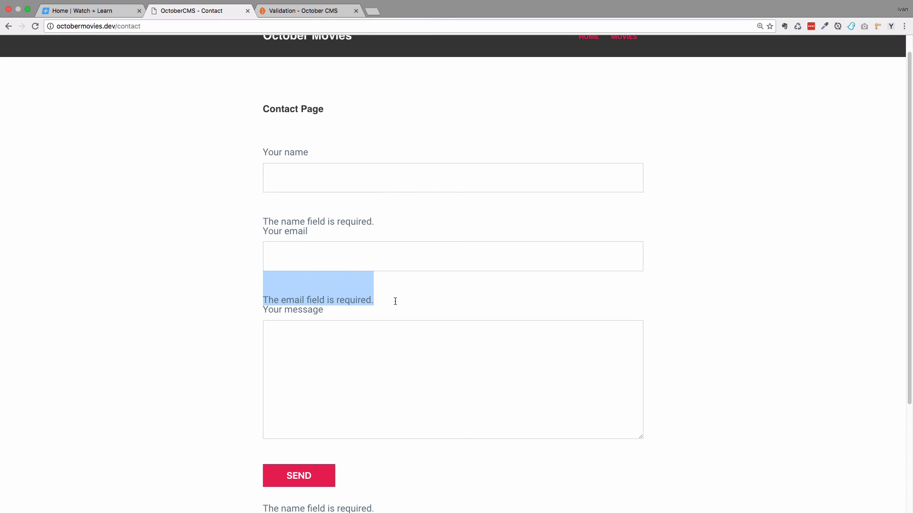
pyautogui.moveTo(343, 296)
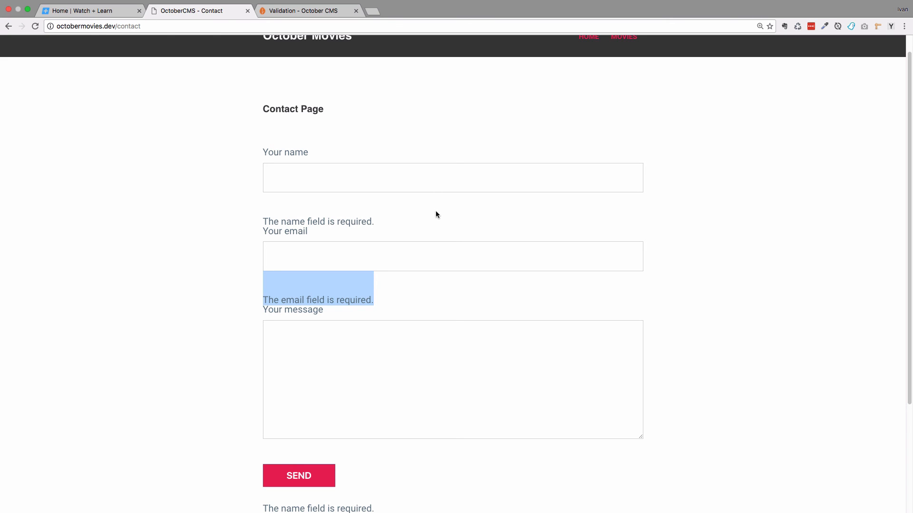
pyautogui.moveTo(689, 455)
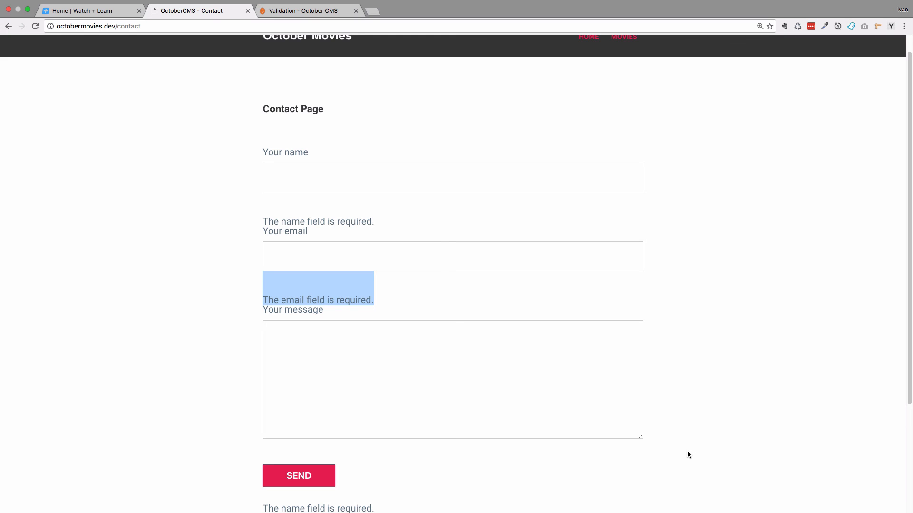